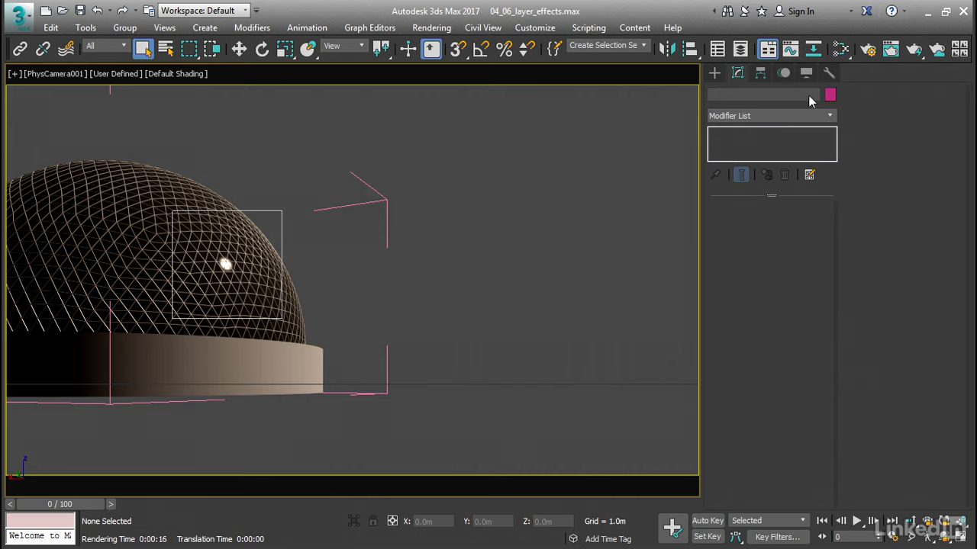
Show the previous dome render in the Rendered Frame Window.
left_click(892, 49)
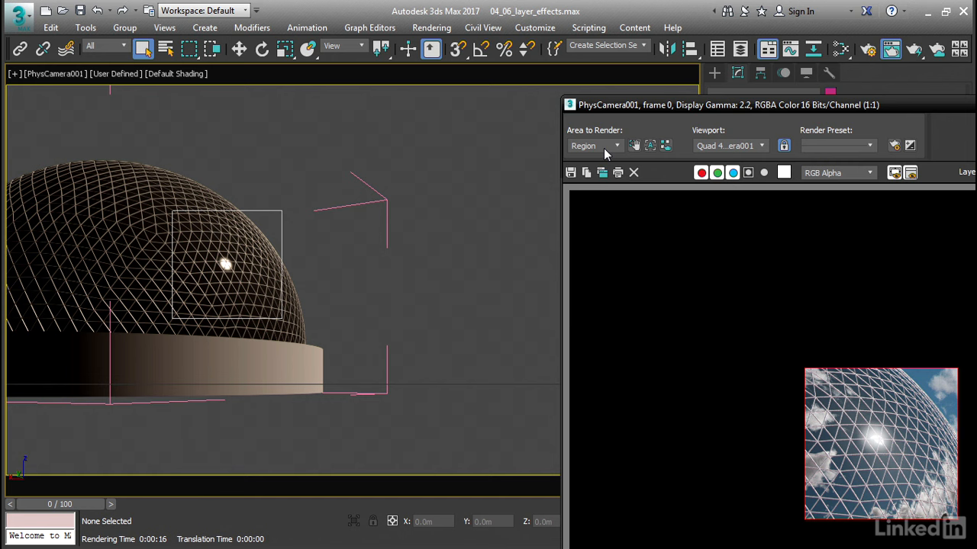
mouse_move(430, 27)
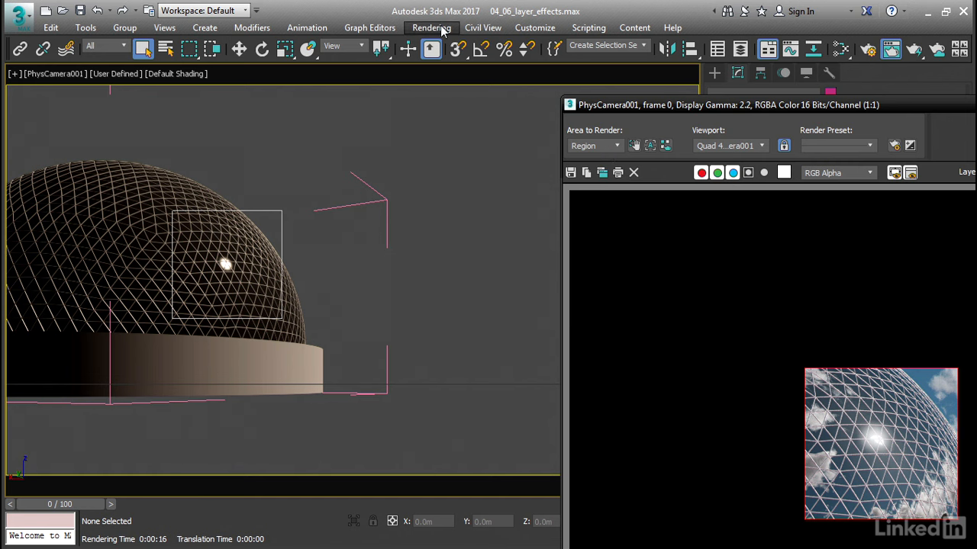
mouse_move(467, 269)
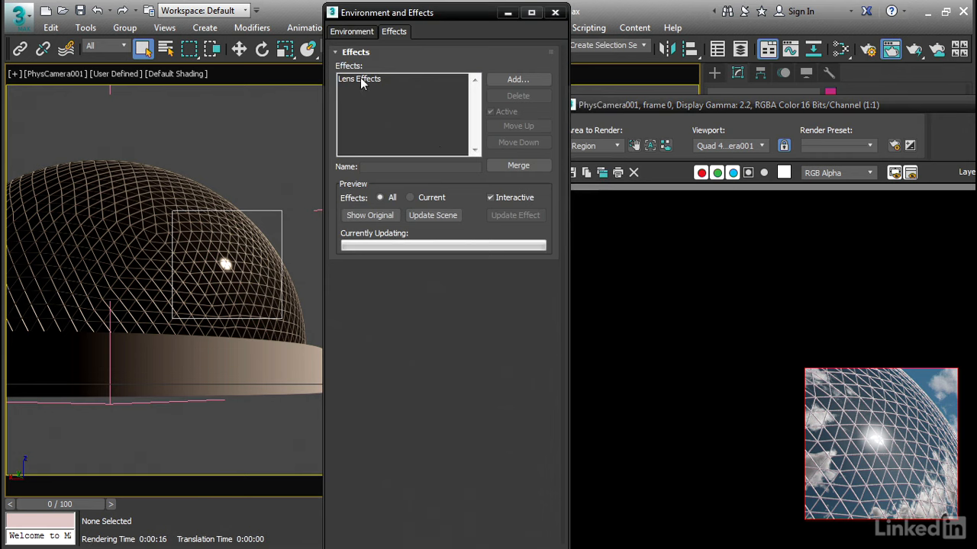
Show the Lens Effects entry's settings and enable Interactive preview on the render.
left_click(358, 79)
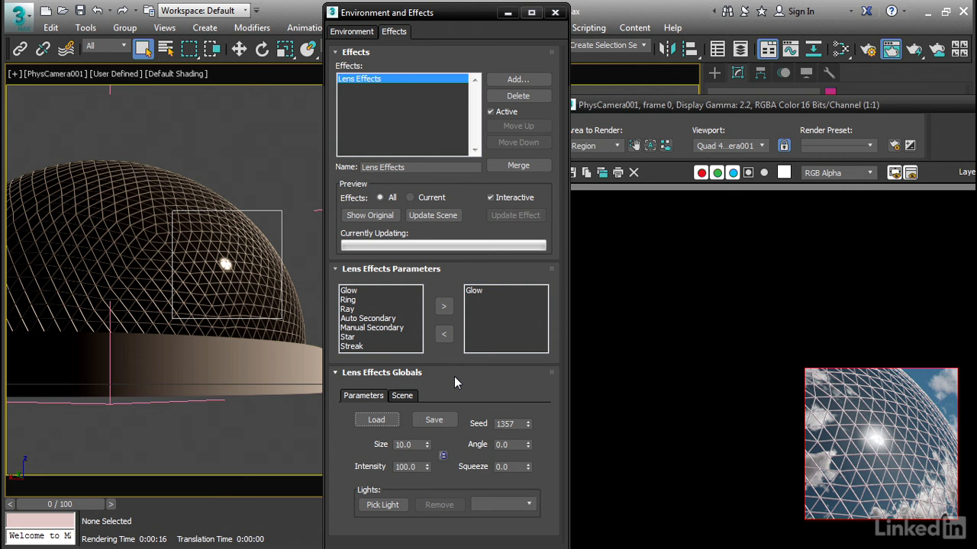
mouse_move(479, 206)
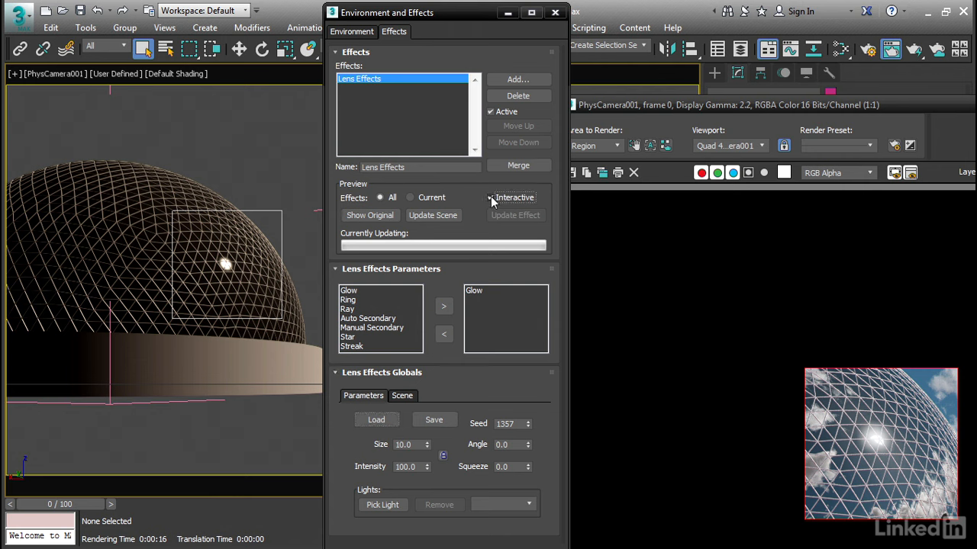
left_click(516, 216)
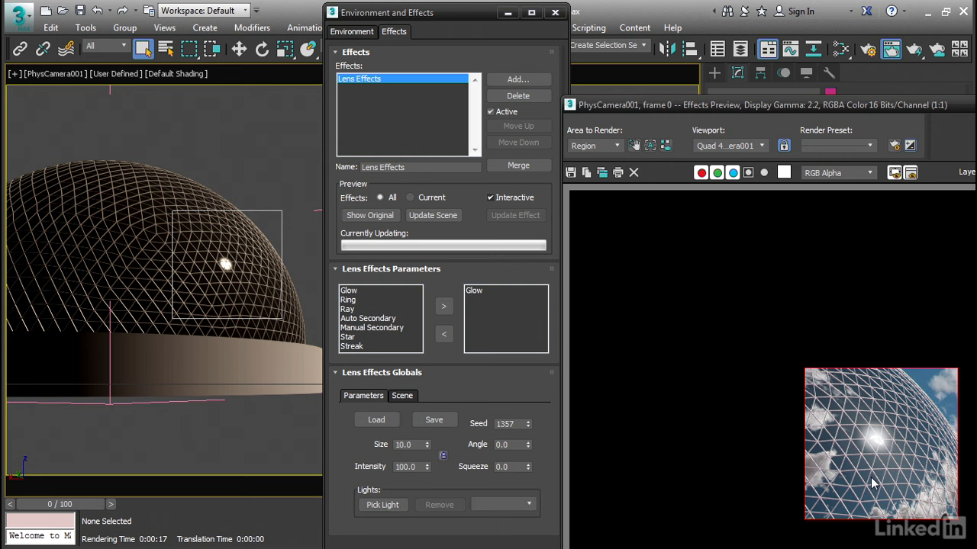
mouse_move(395, 337)
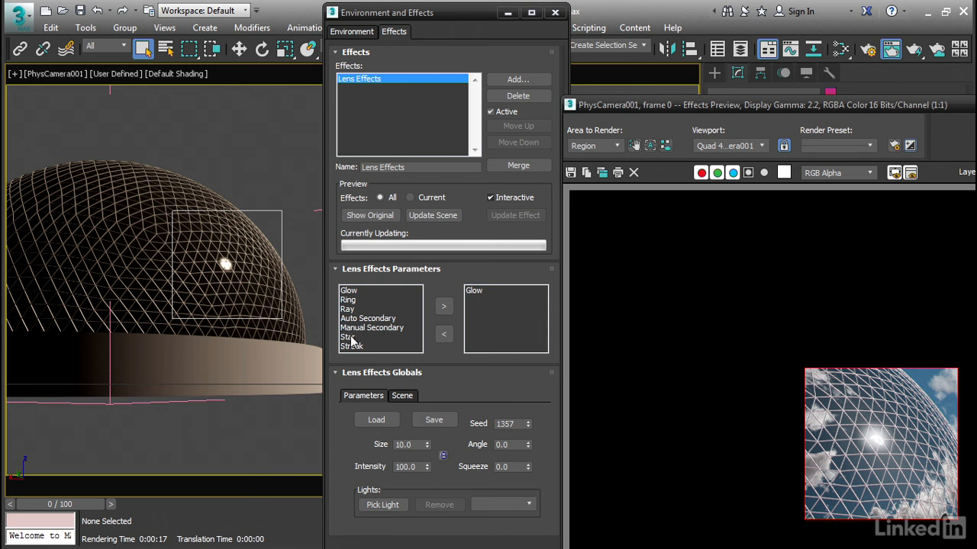
Add a Star element to the active lens elements beside Glow.
left_click(348, 337)
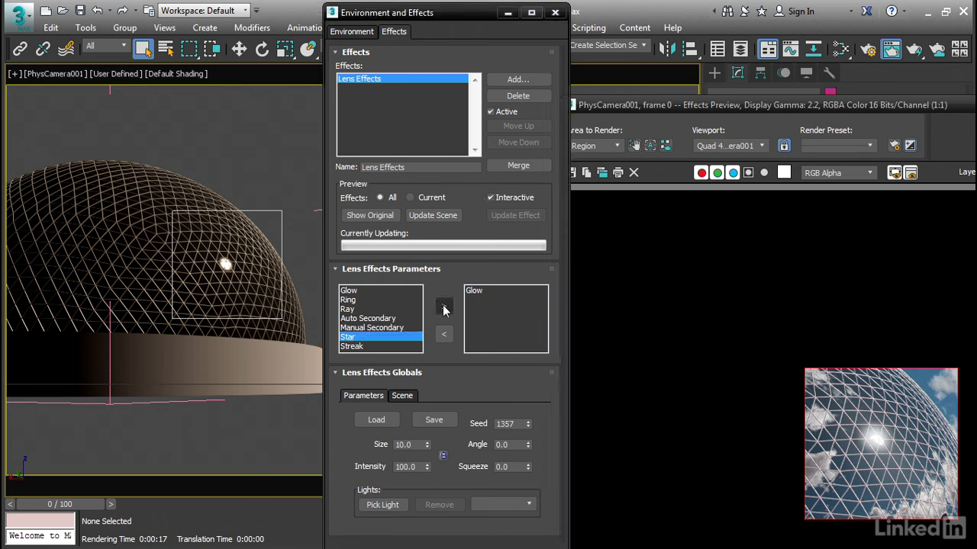
left_click(443, 305)
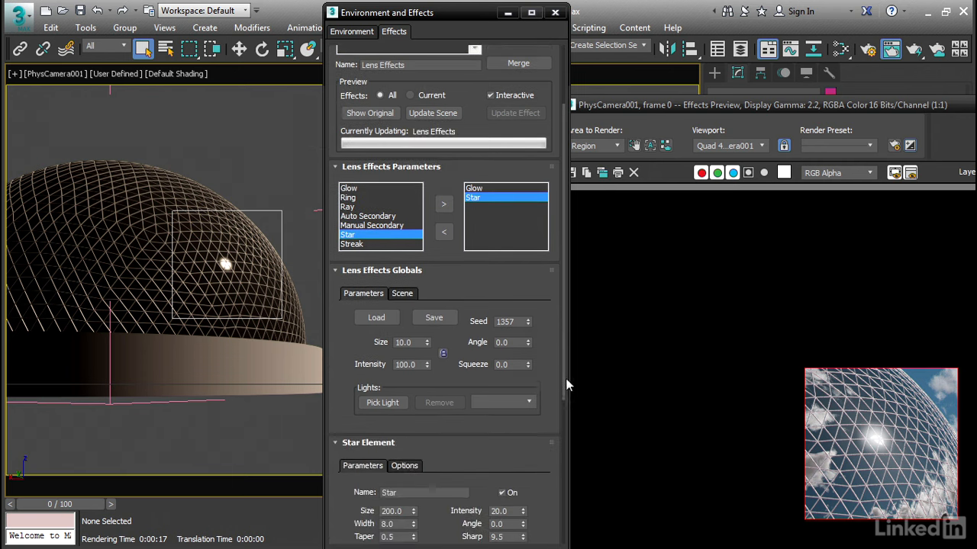
scroll("down", 3)
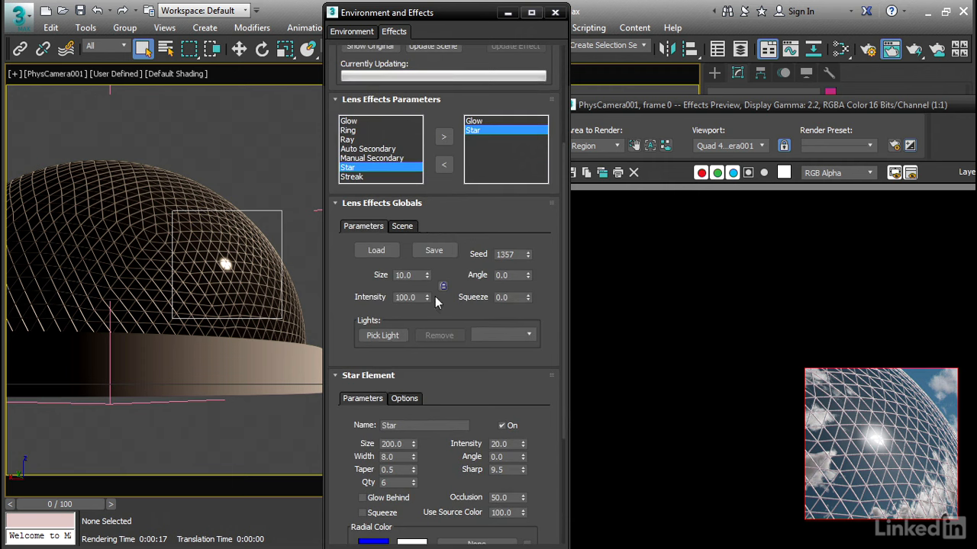
mouse_move(381, 283)
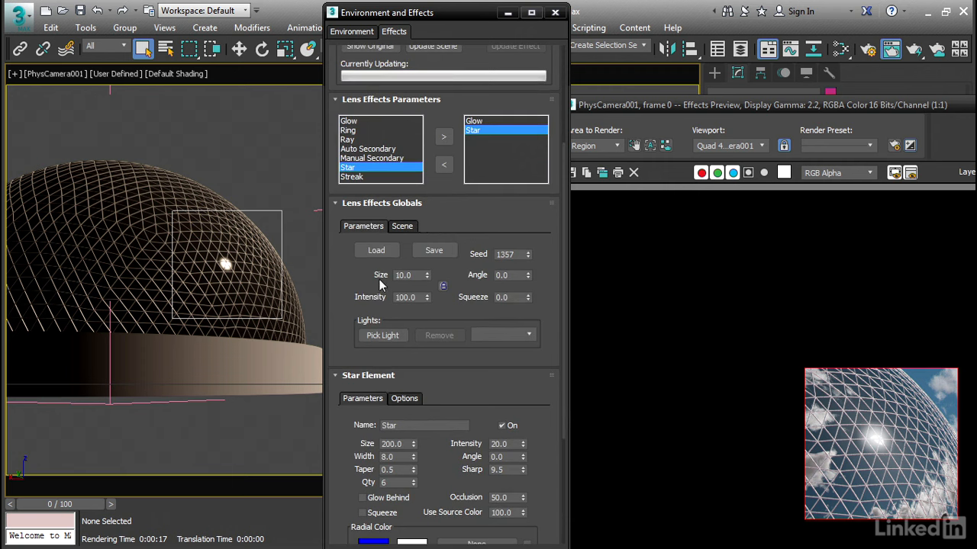
mouse_move(467, 214)
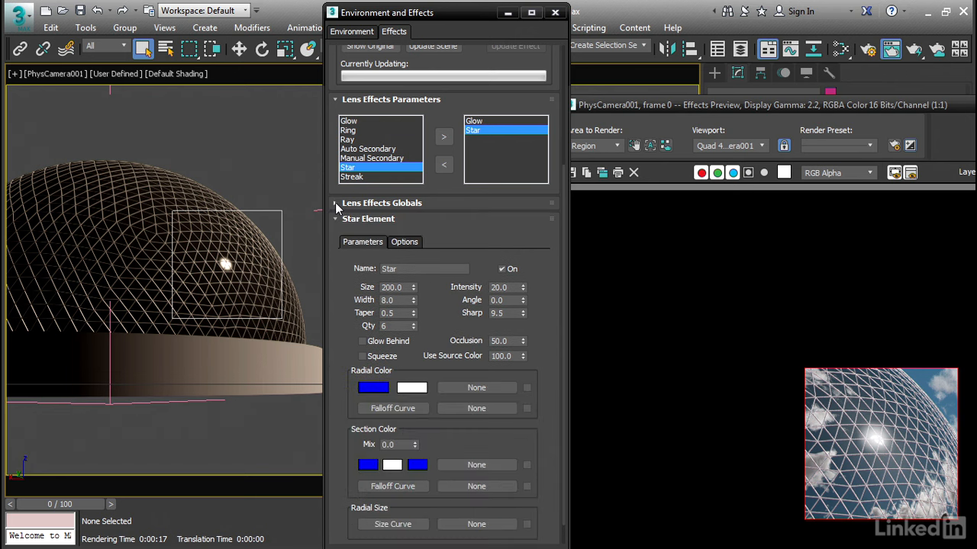
In the Star element's Options, enable Image Centers as a source.
left_click(404, 241)
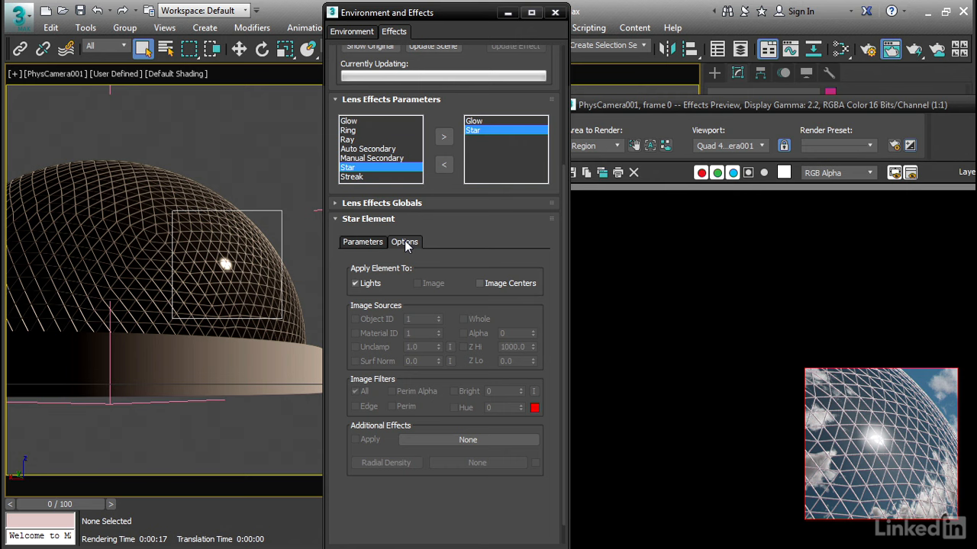
mouse_move(479, 296)
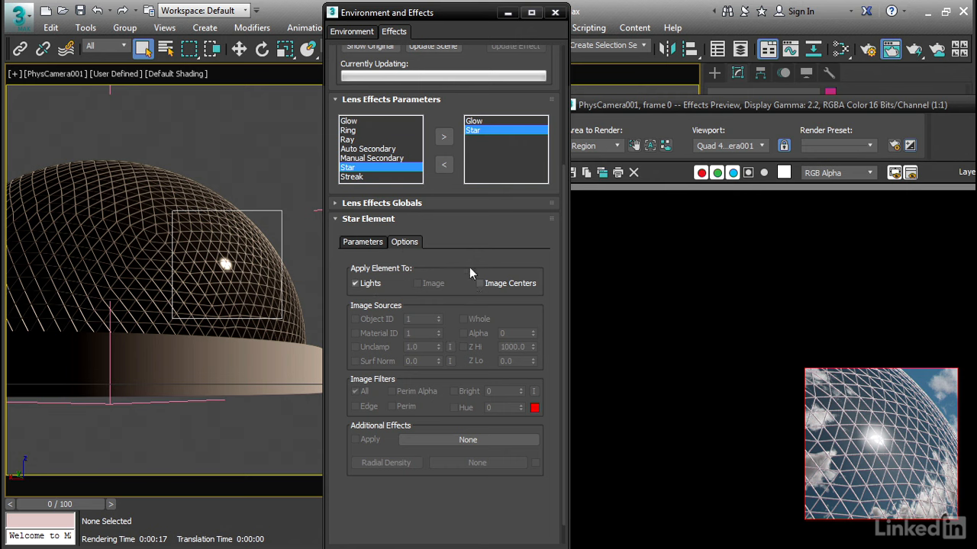
mouse_move(493, 302)
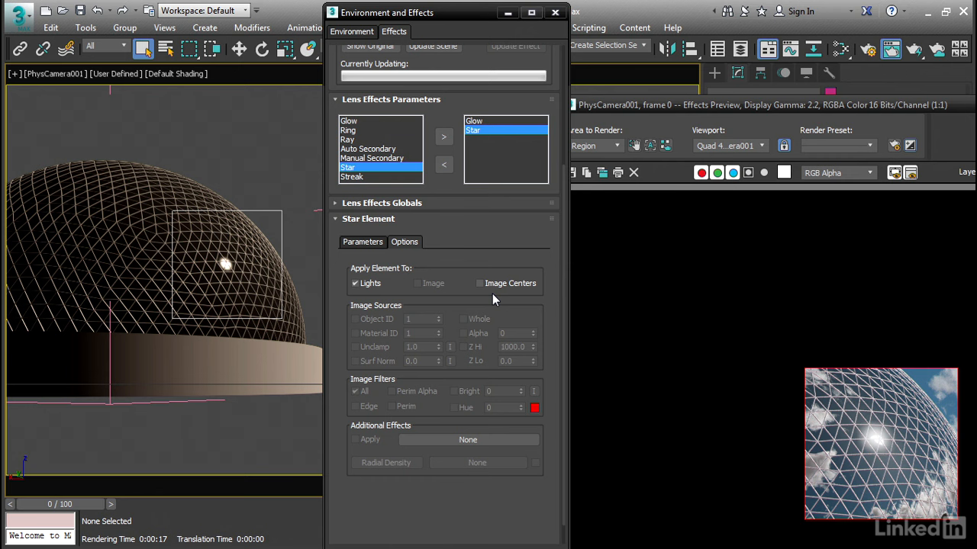
mouse_move(391, 365)
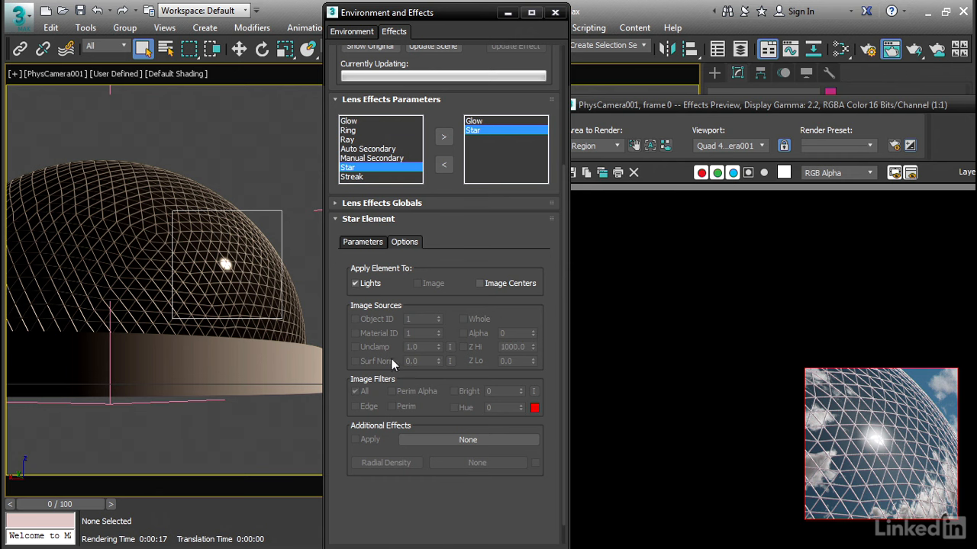
mouse_move(488, 409)
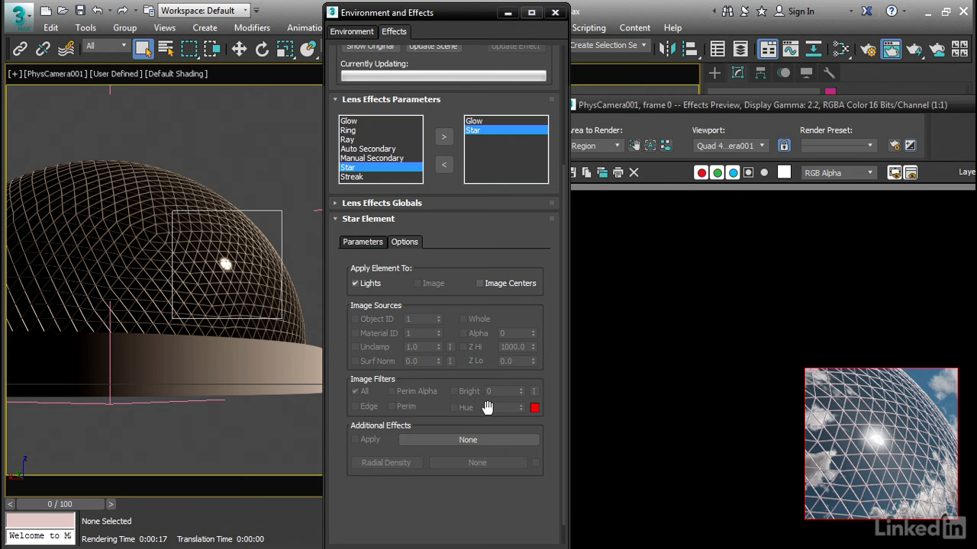
mouse_move(485, 296)
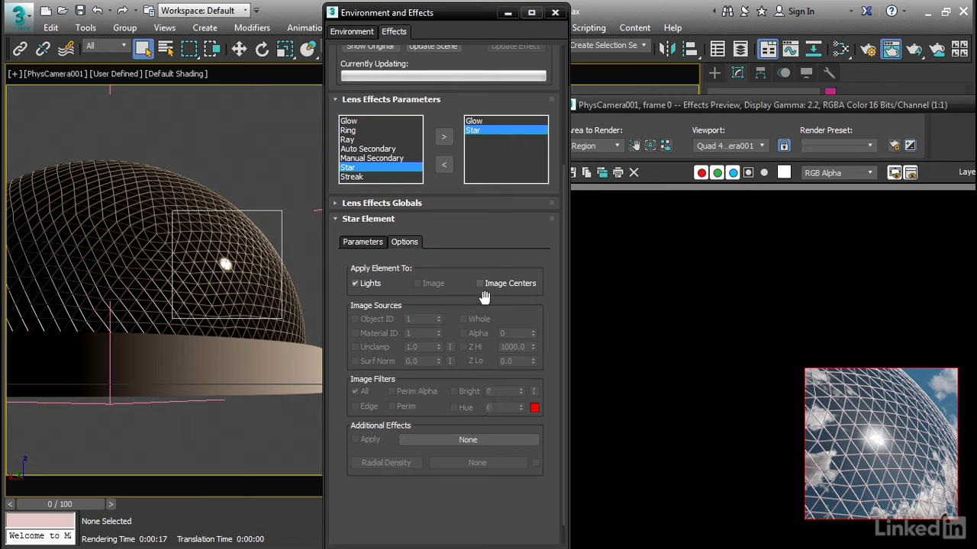
left_click(479, 283)
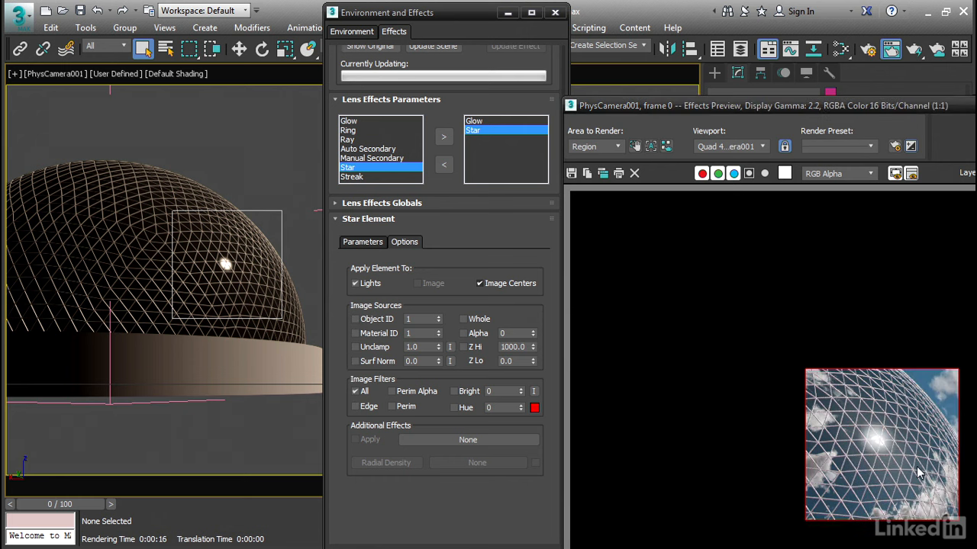
mouse_move(592, 415)
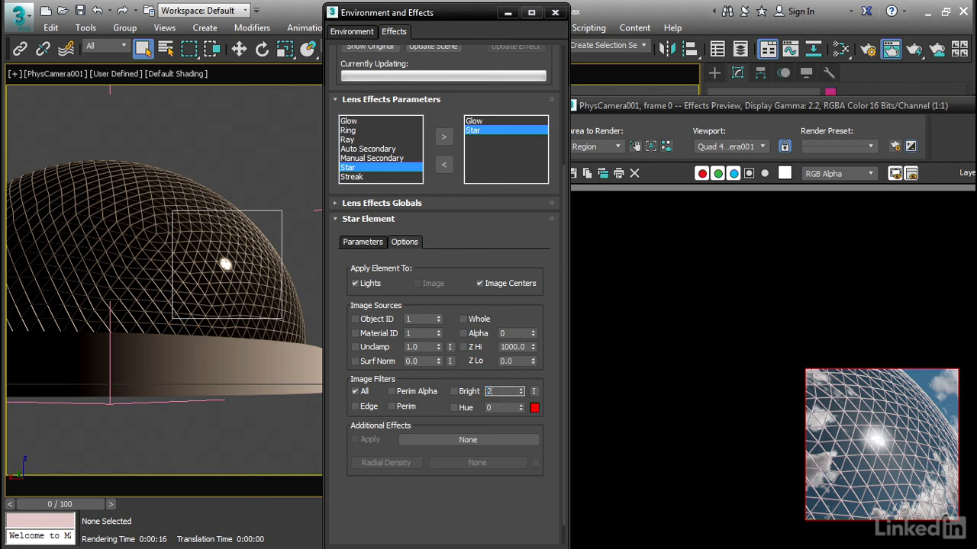
Set the Star's Bright image filter to 255 so only the brightest pixels flare.
type("255")
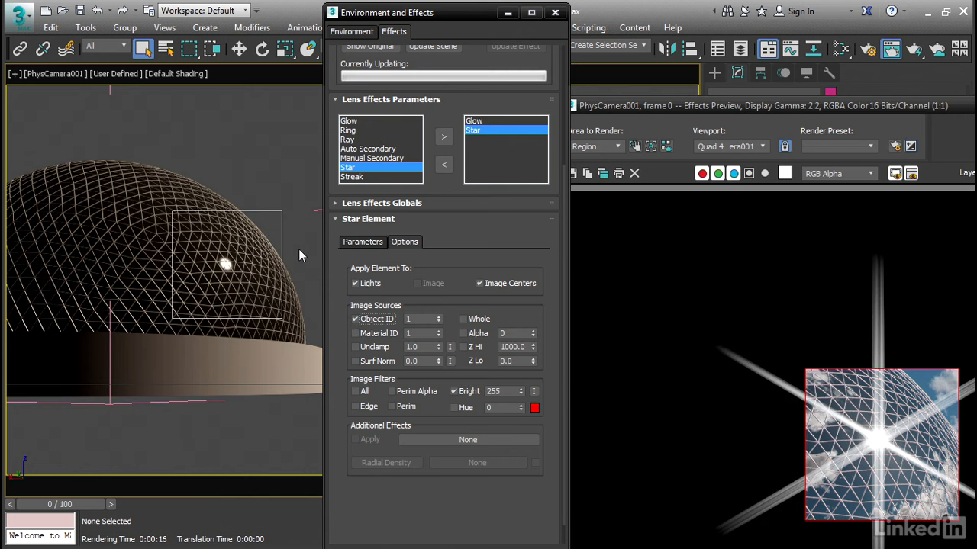
mouse_move(793, 469)
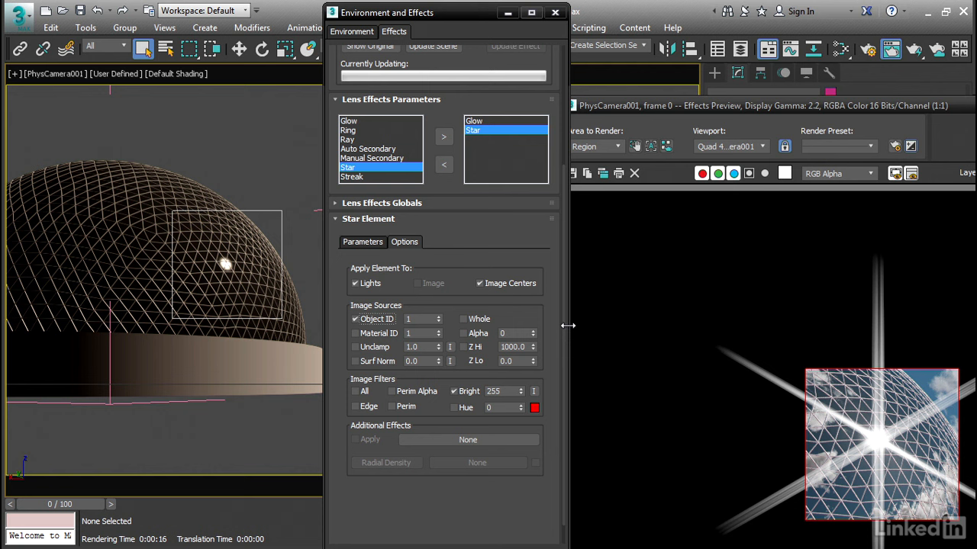
Set the Star's size 40, width 10, angle 37, taper 0 and sharpness 10.
left_click(363, 241)
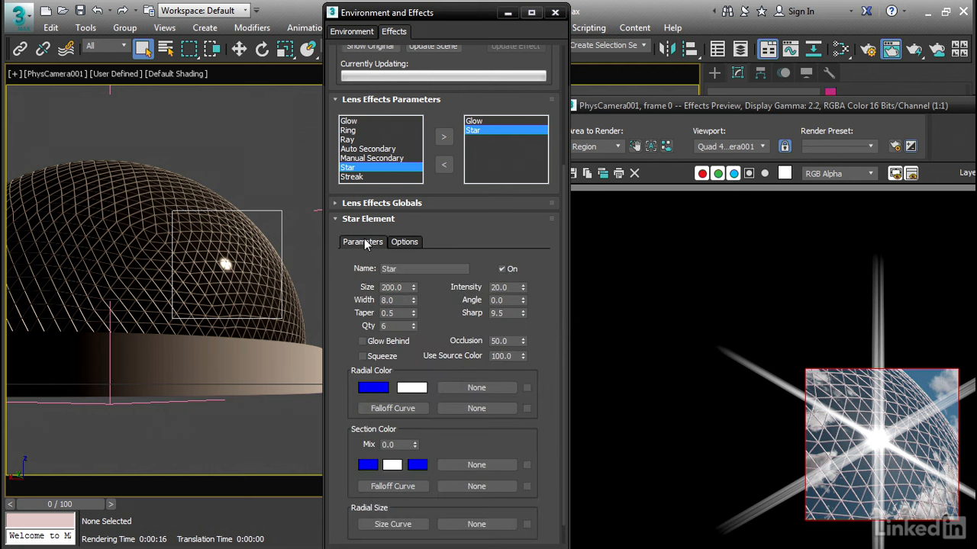
triple_click(394, 287)
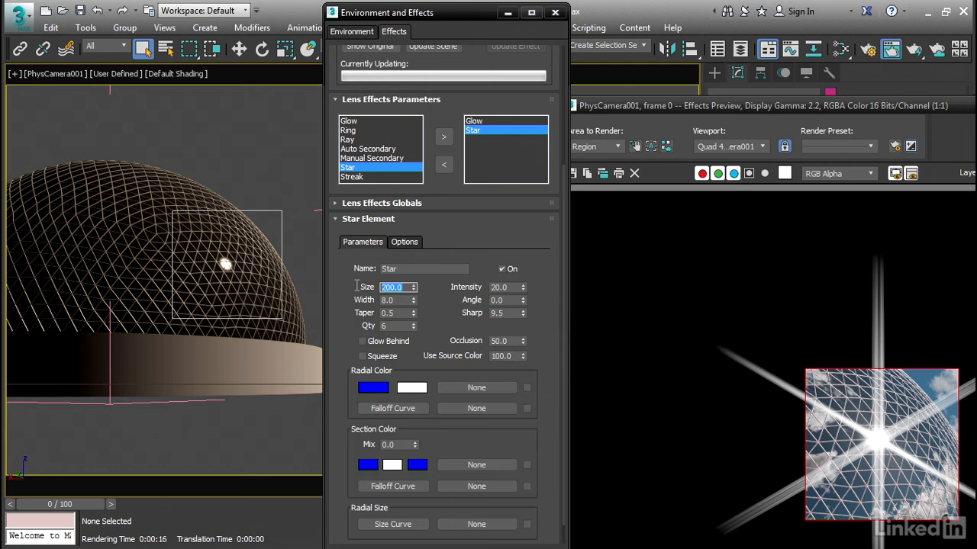
type("40.0")
left_click(507, 287)
type("12")
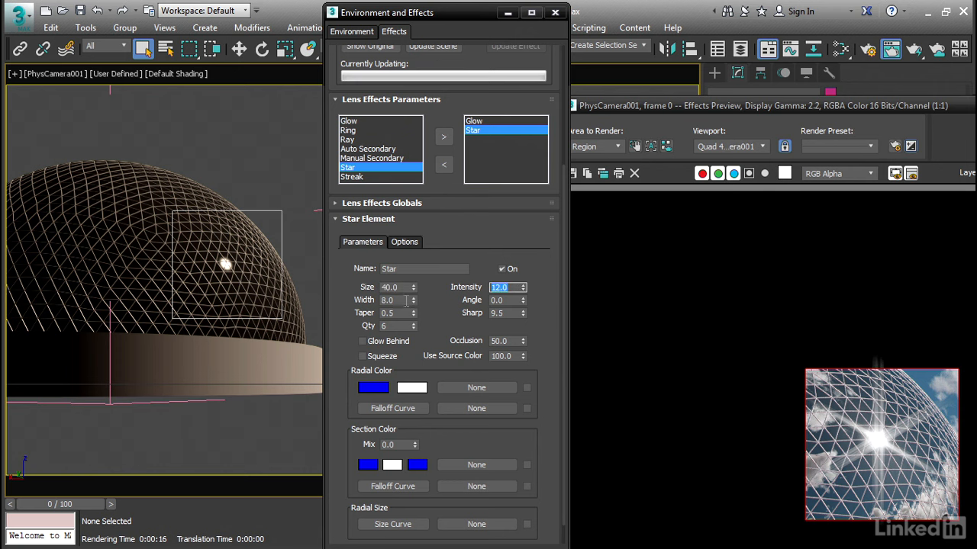
left_click(393, 300)
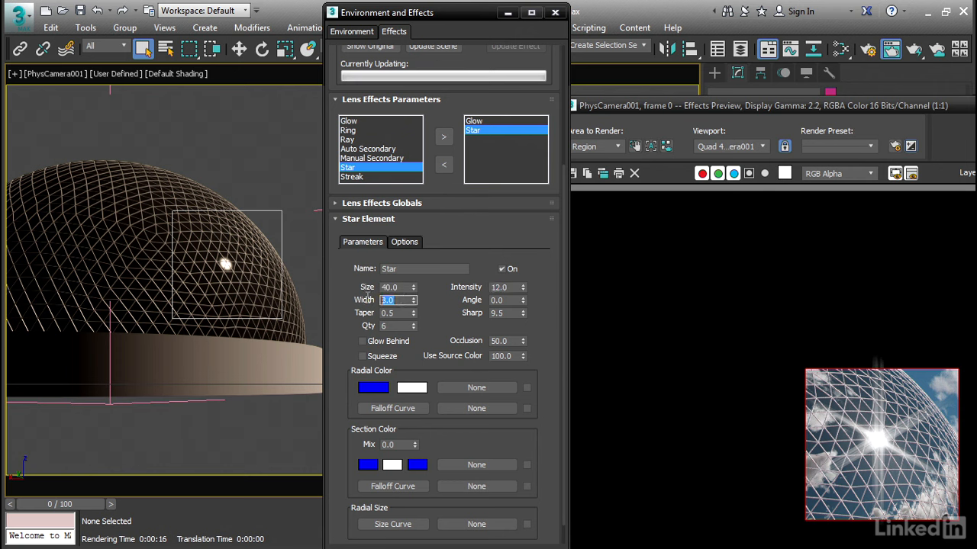
type("10.0")
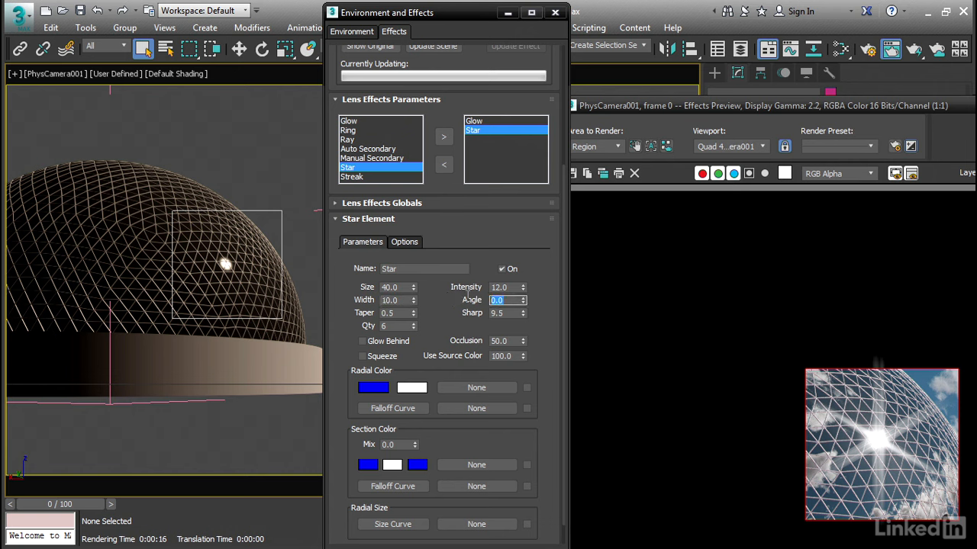
type("37.0")
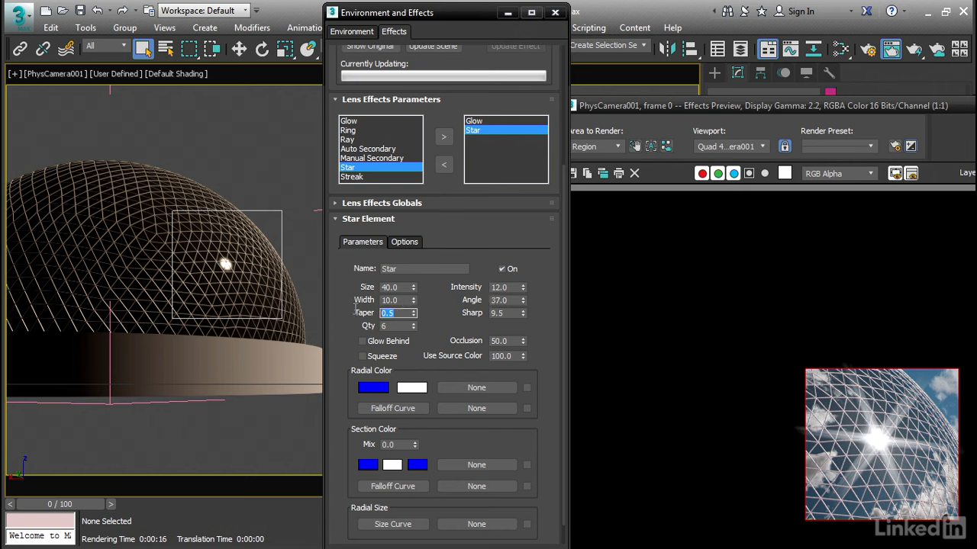
type("0.0")
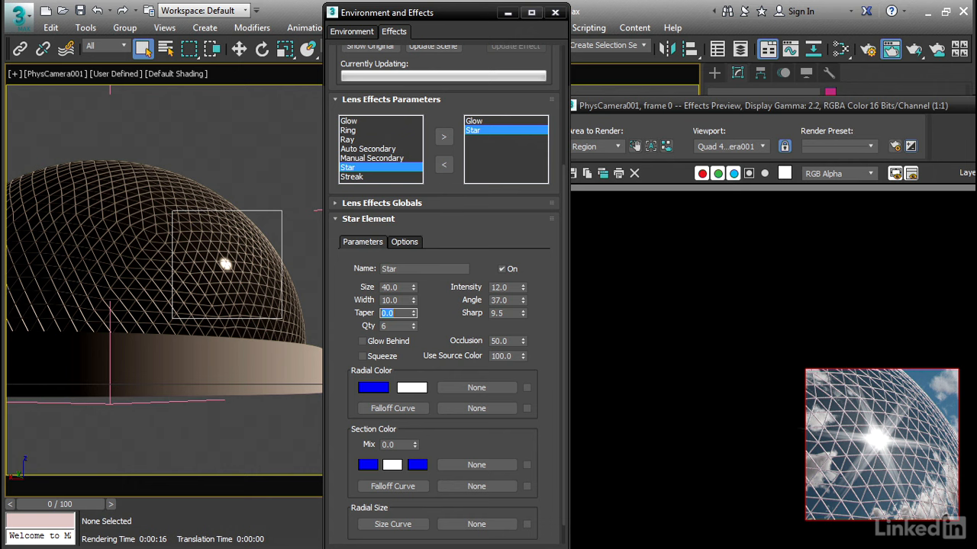
left_click(507, 313)
type("10")
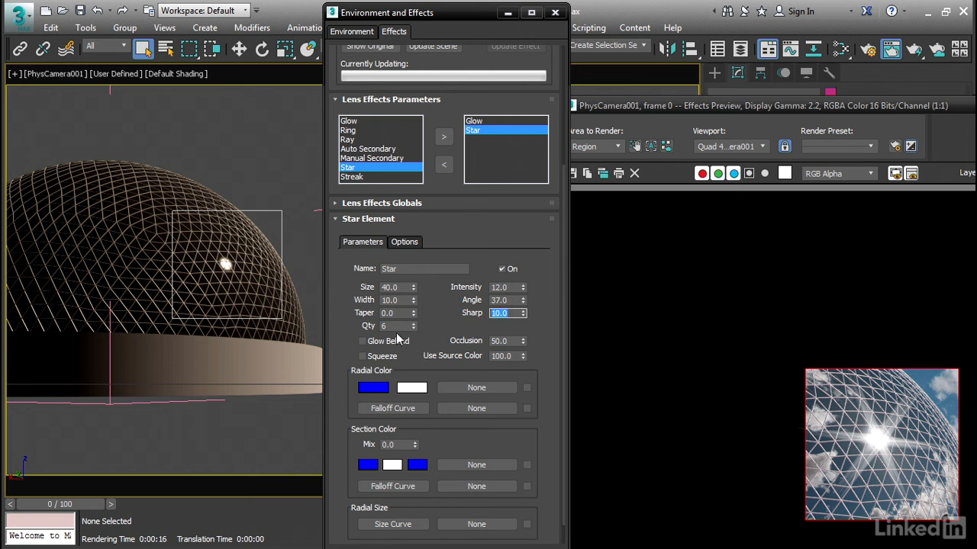
Change the Star's number of points, ending with Qty 6.
left_click(412, 324)
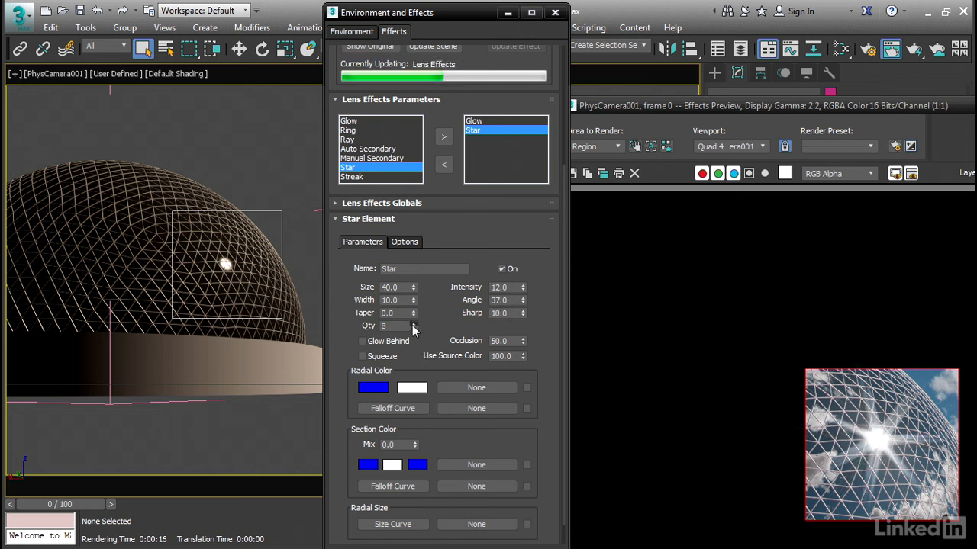
left_click(414, 324)
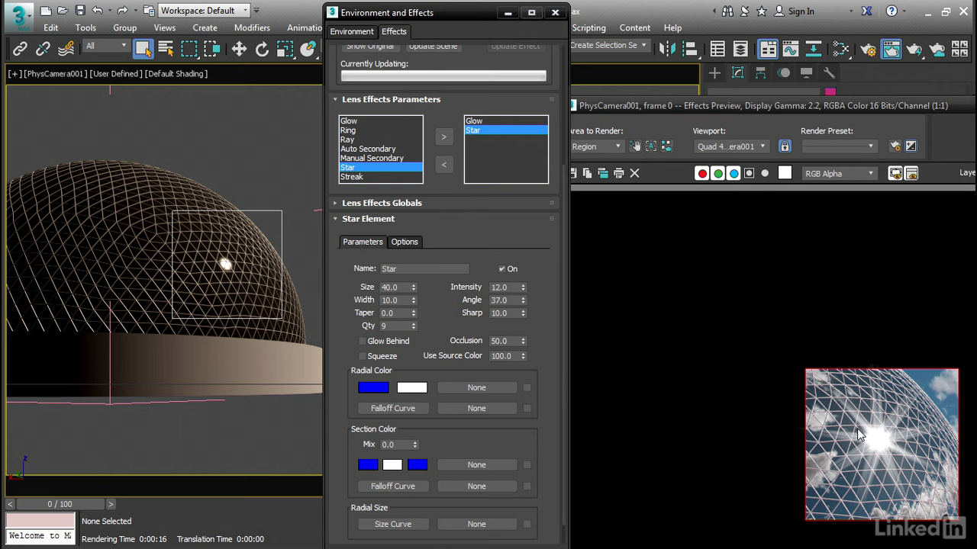
left_click(394, 327)
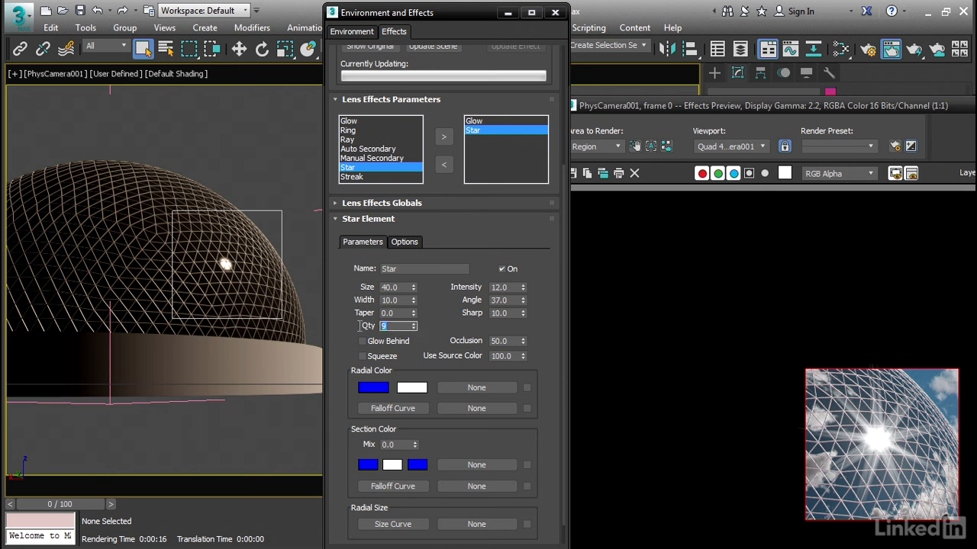
type("6")
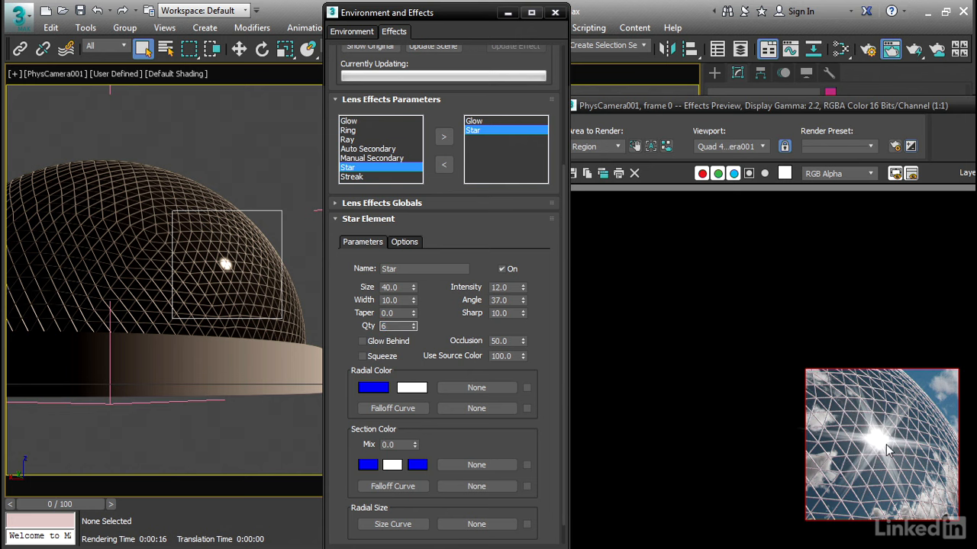
mouse_move(812, 440)
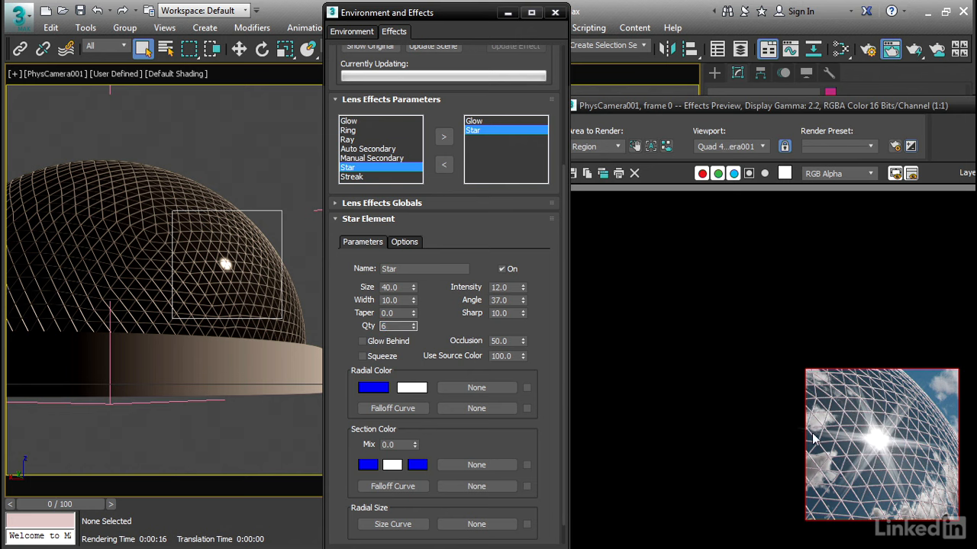
Set the Star's Use Source Color from 100 to 0.
left_click(415, 329)
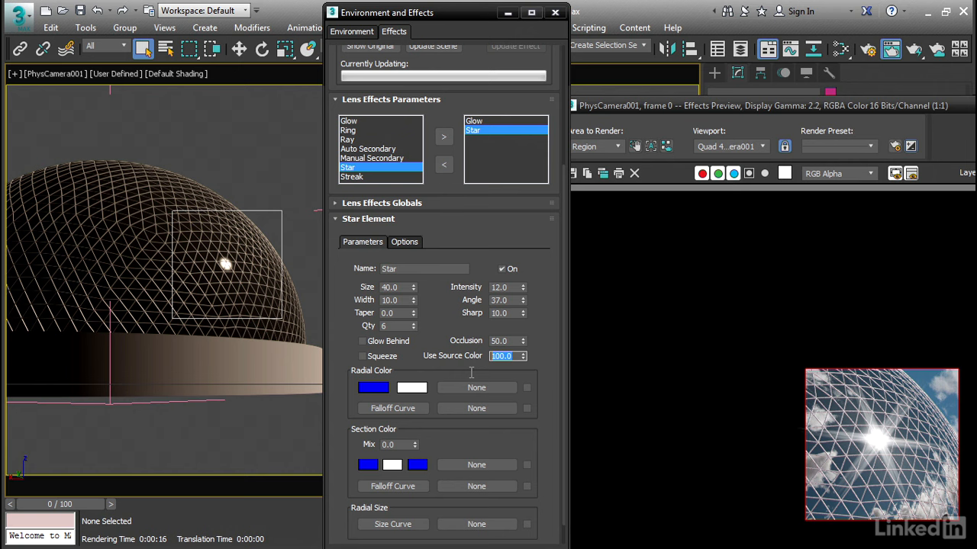
type("0")
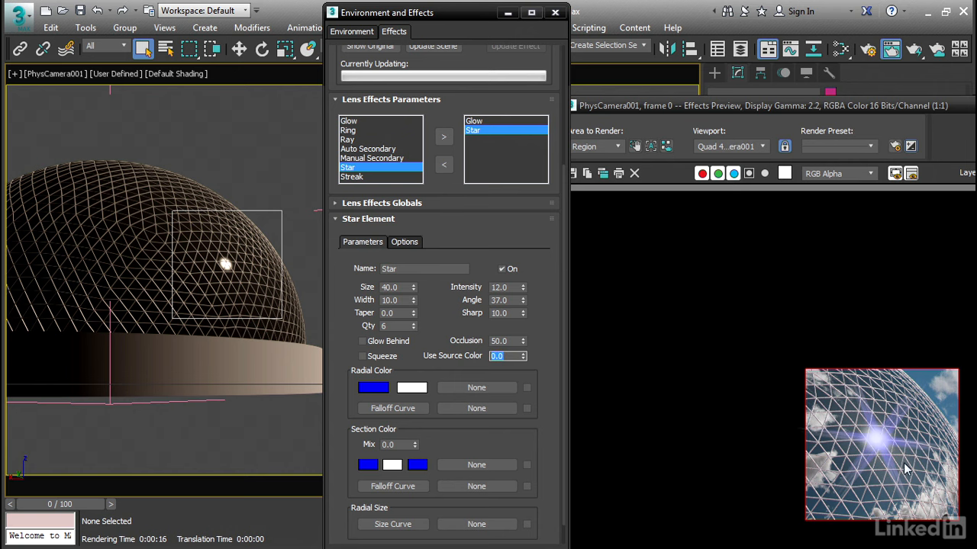
mouse_move(369, 396)
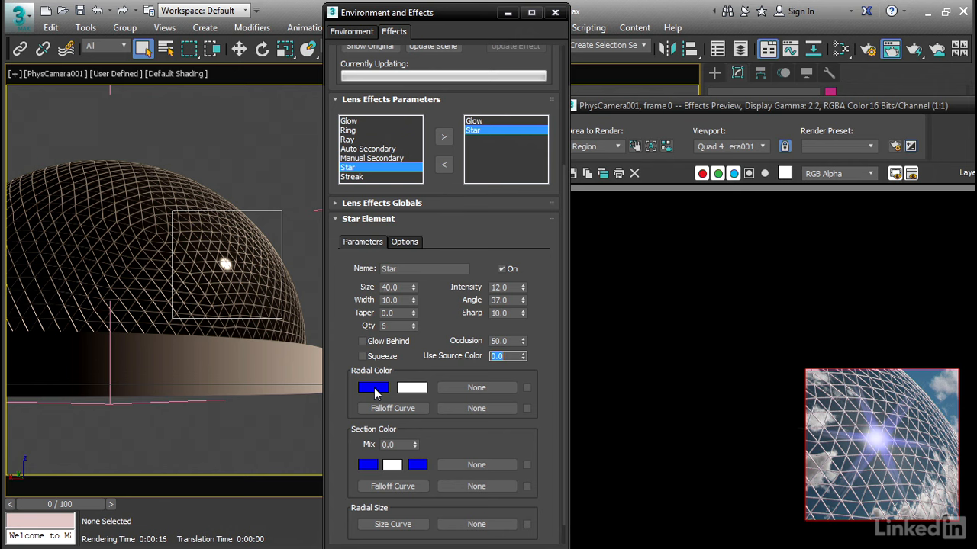
Change the Star's first Radial Color from blue to a pale warm cream.
left_click(373, 388)
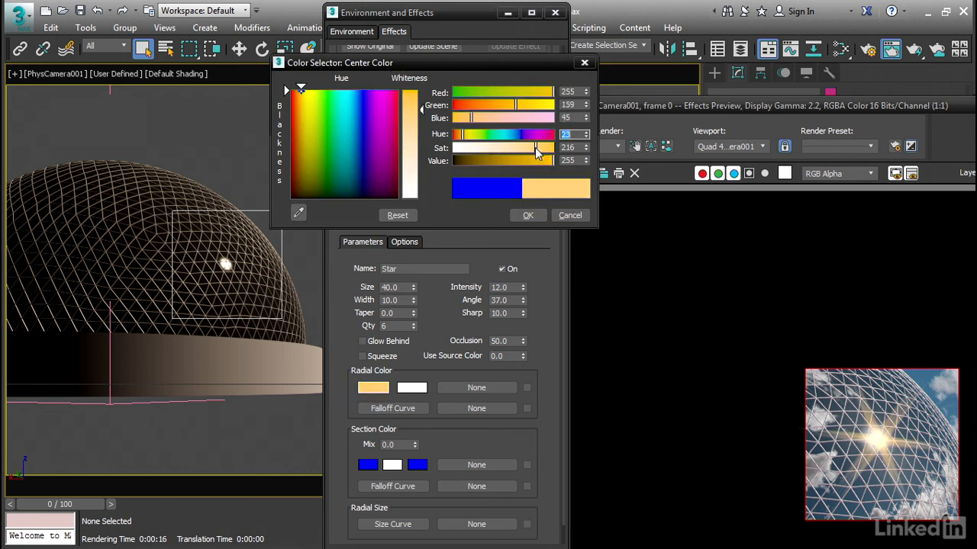
left_click_drag(535, 146, 503, 146)
type("50")
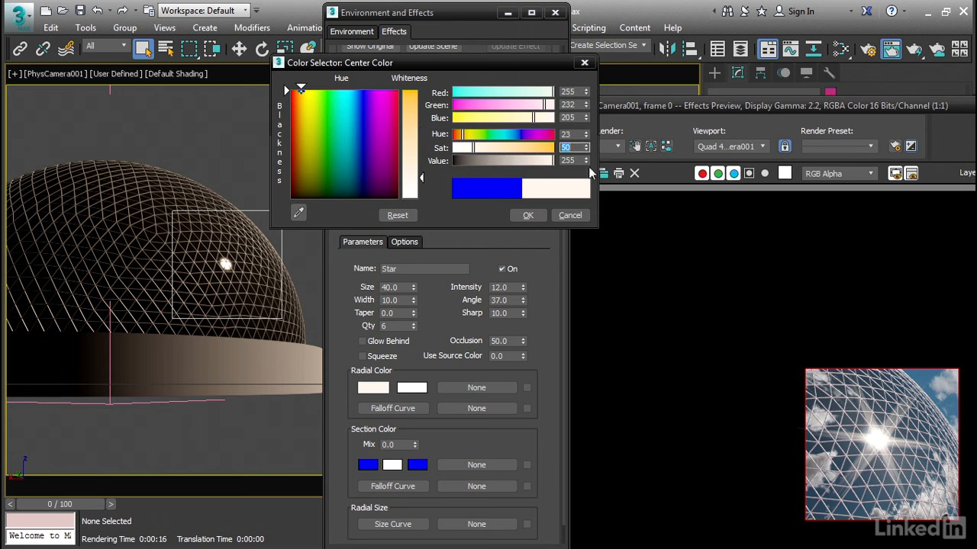
mouse_move(647, 263)
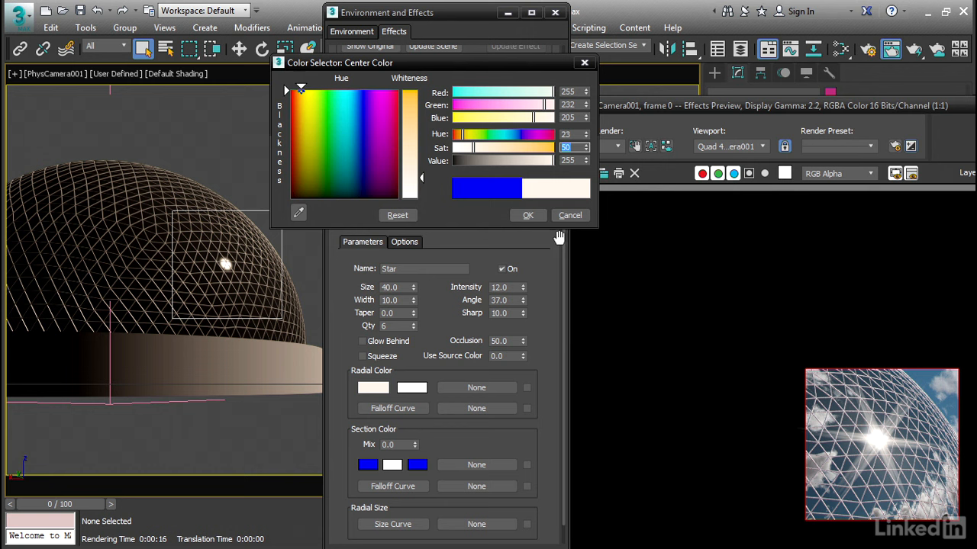
left_click(528, 214)
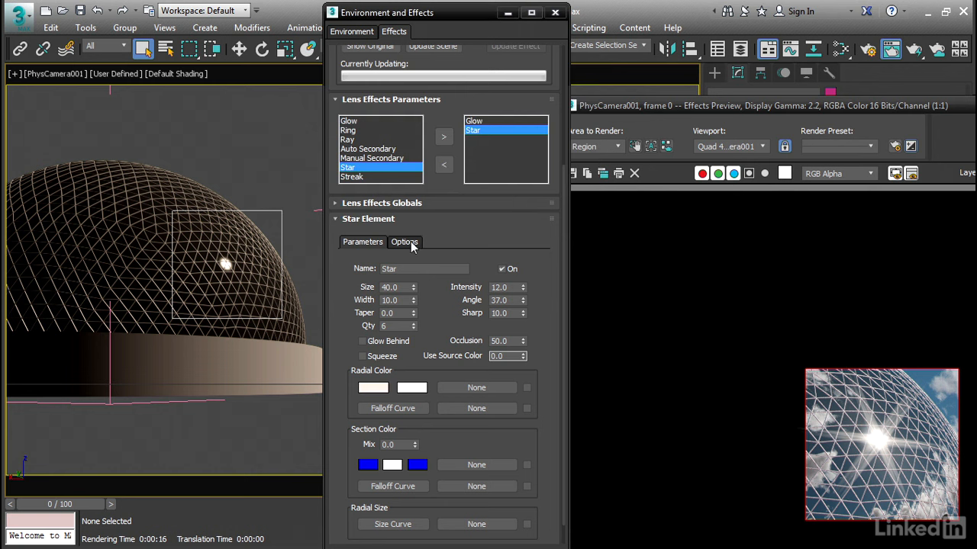
Assign a map to the Star element's Additional Effects via the Material/Map Browser.
left_click(405, 242)
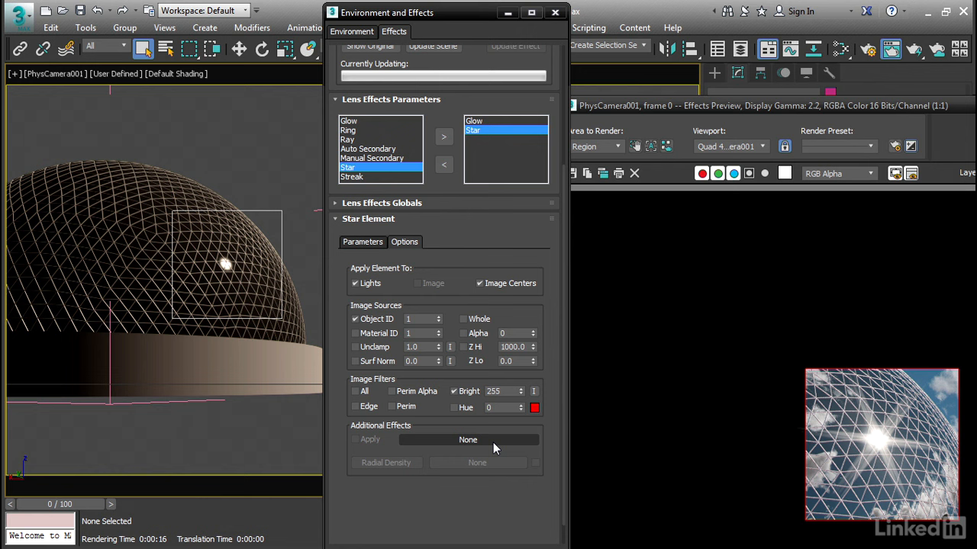
mouse_move(498, 446)
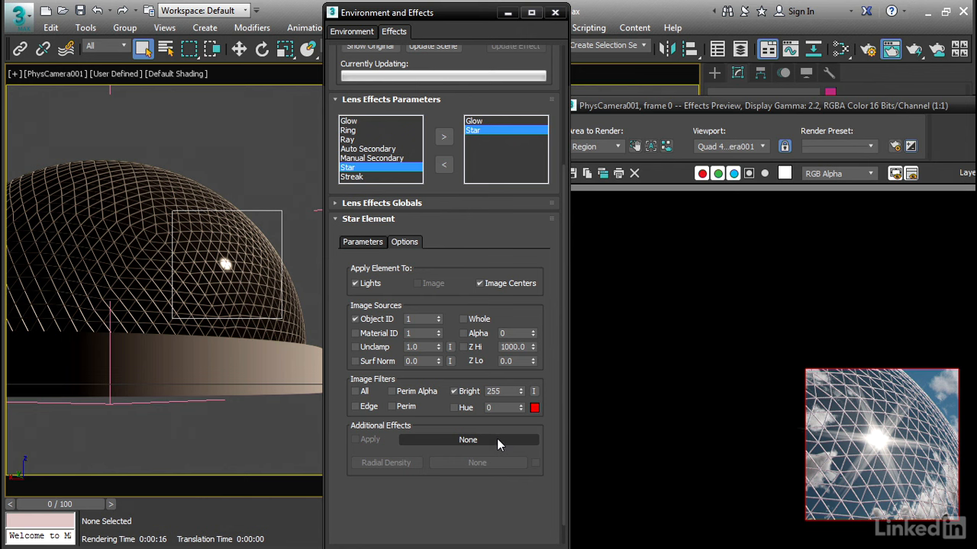
left_click(467, 439)
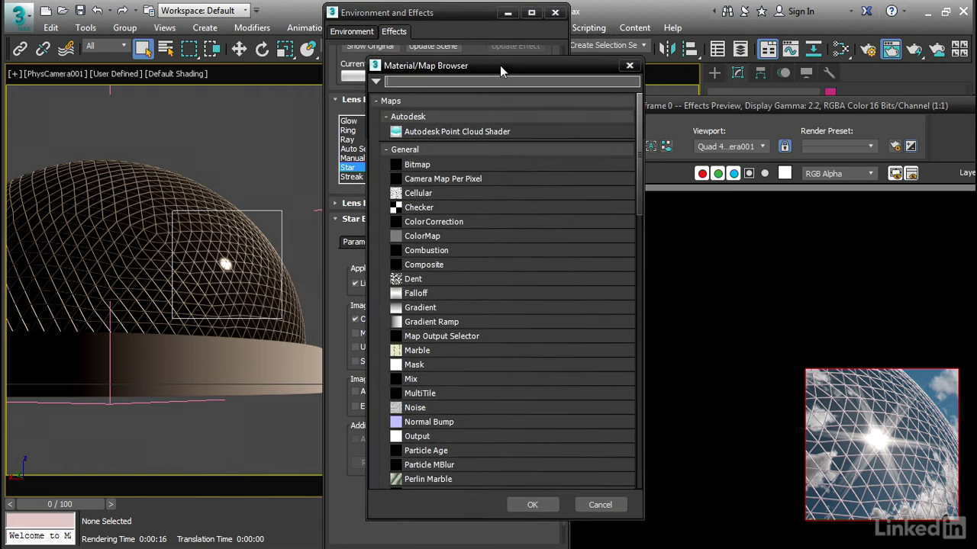
mouse_move(480, 411)
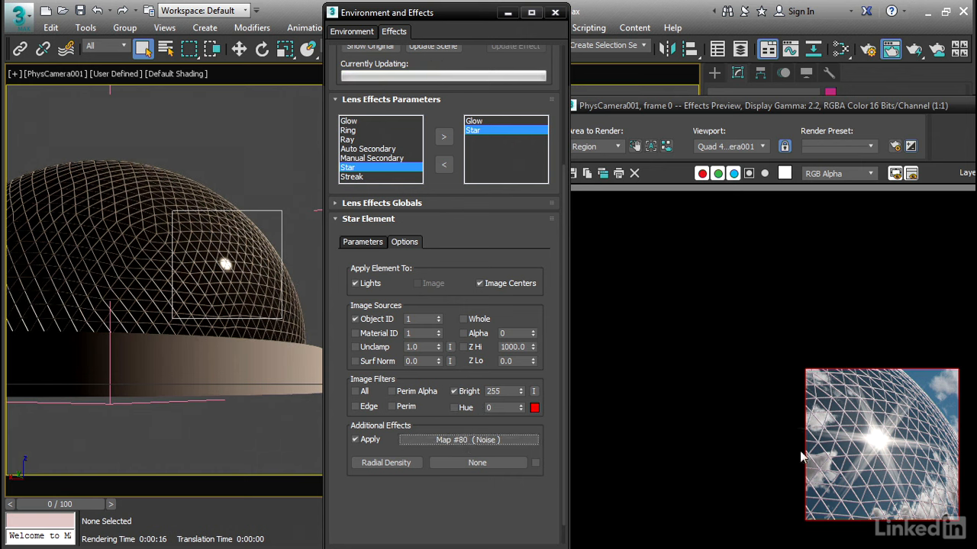
mouse_move(873, 461)
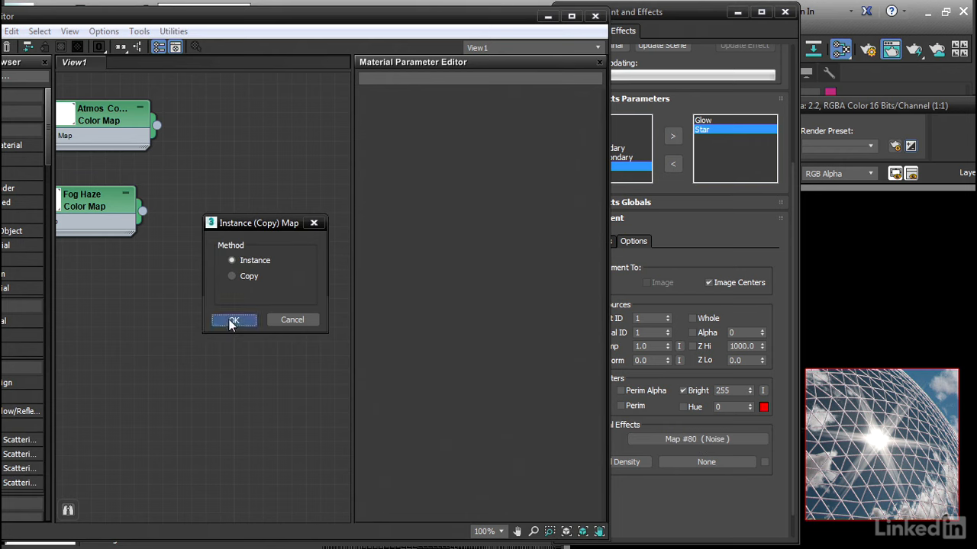
Keep the Noise map as an instance and rename it 'lens effects noise'.
left_click(234, 320)
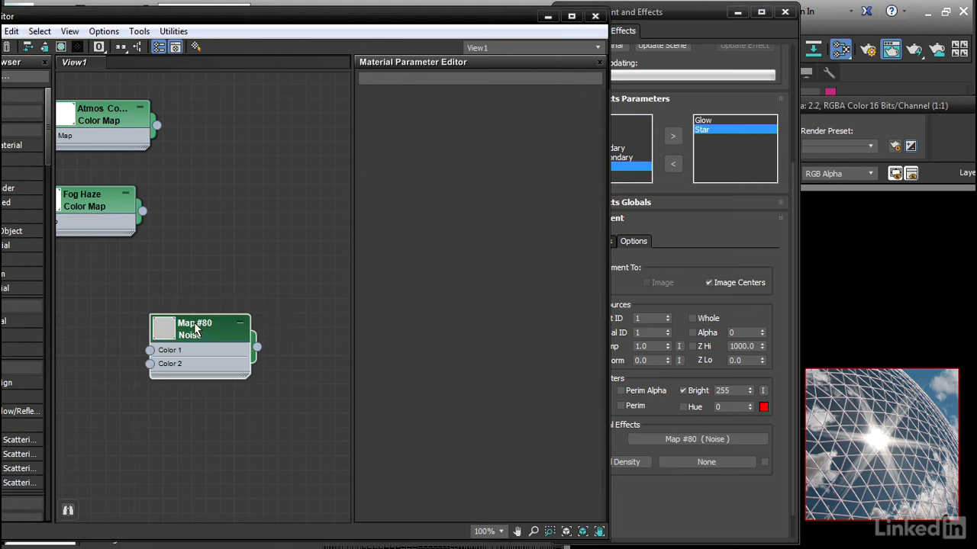
double_click(195, 328)
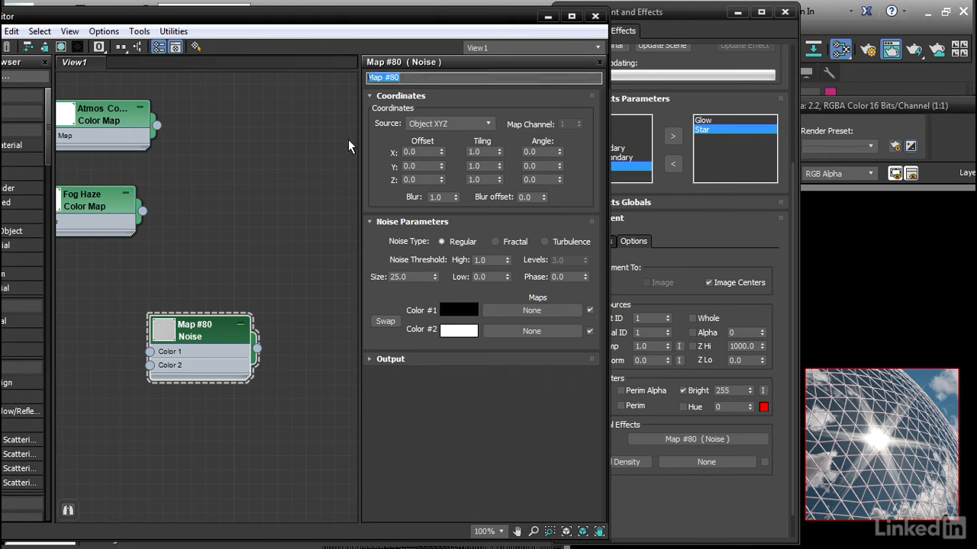
type("lens effects noise")
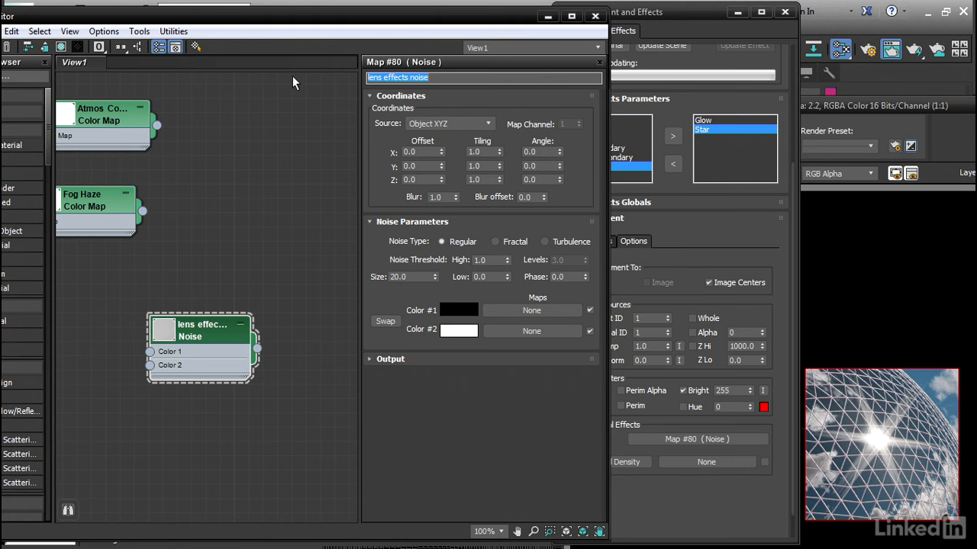
mouse_move(375, 289)
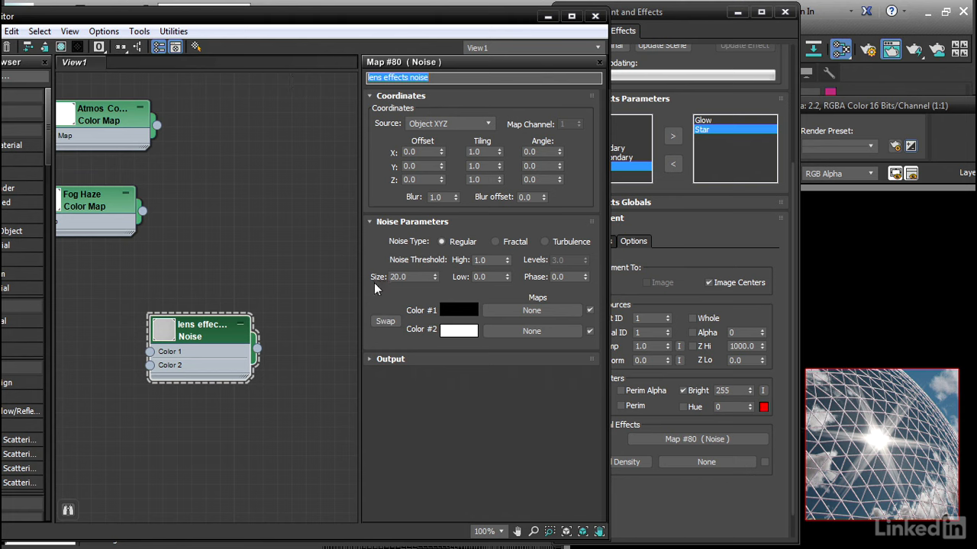
Set the noise map Size to 1.0 and its X Tiling to 15.0.
left_click(412, 276)
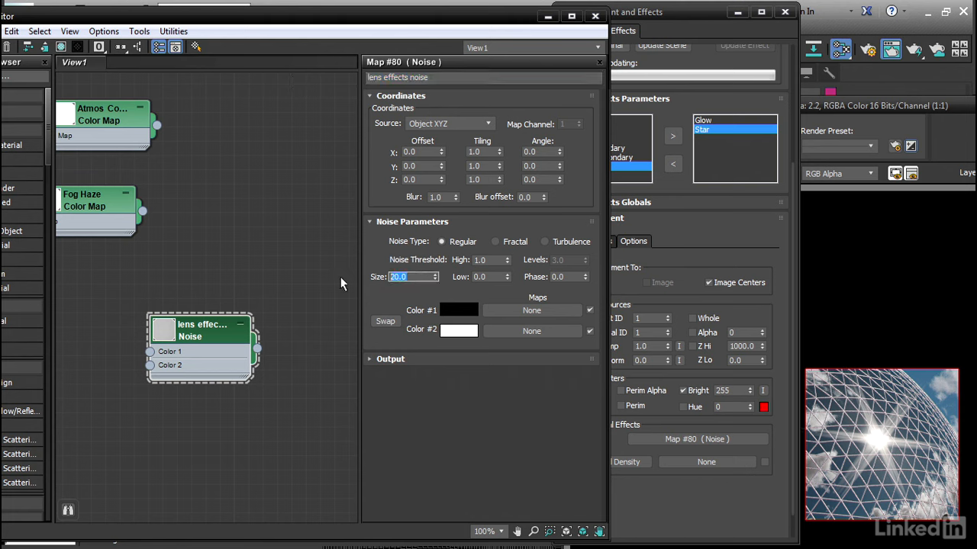
type("1.0")
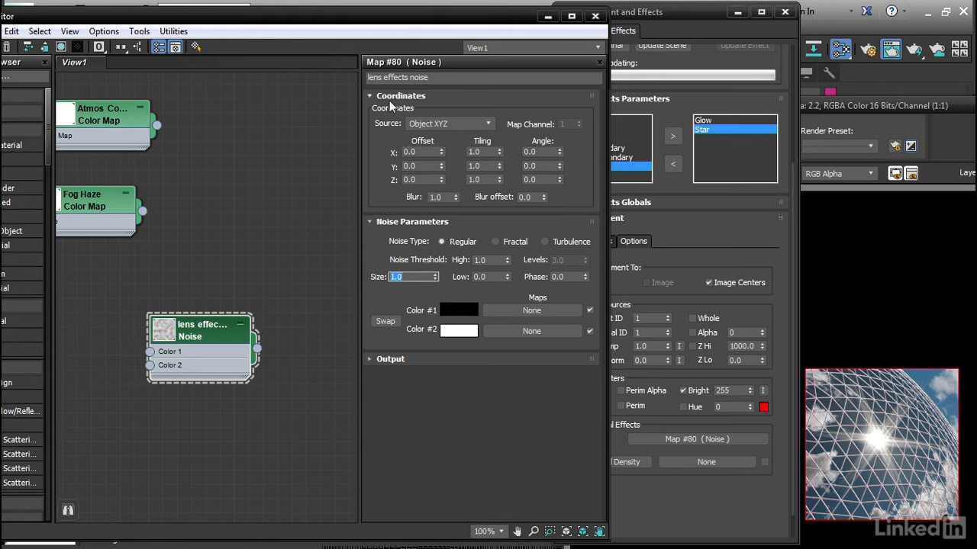
left_click(482, 151)
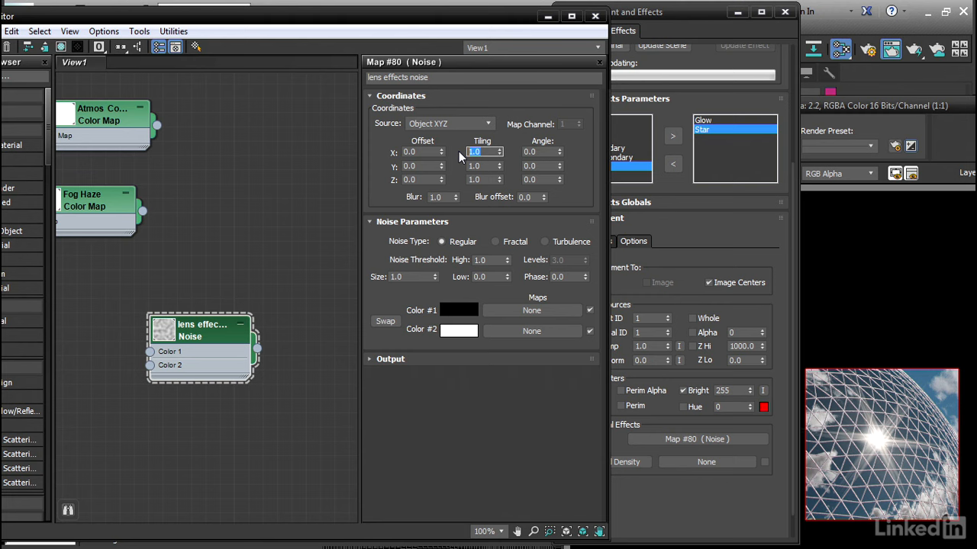
type("15.0")
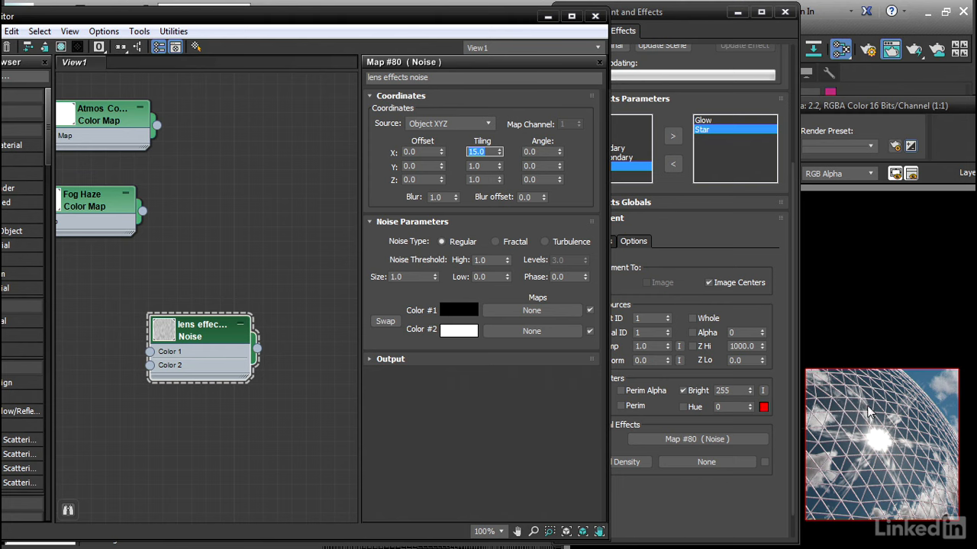
mouse_move(894, 470)
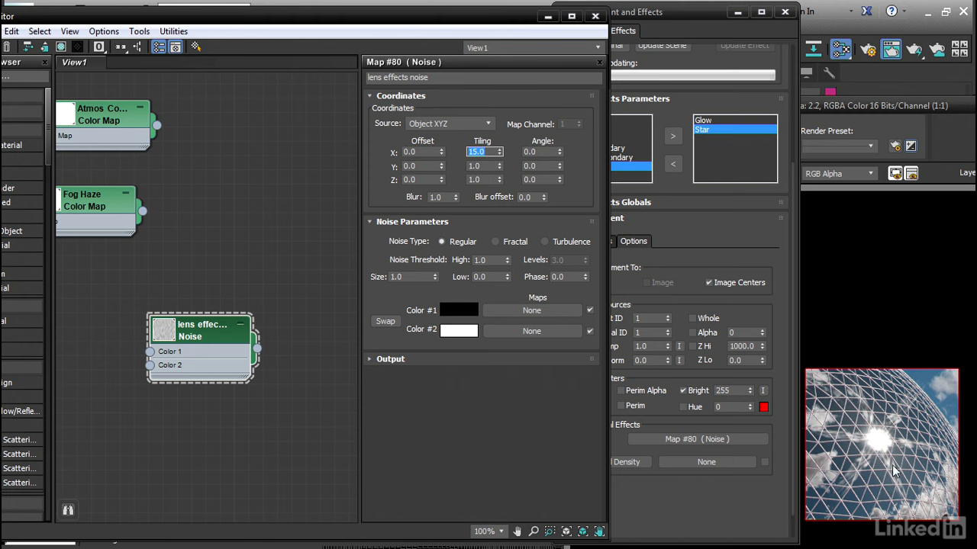
mouse_move(878, 467)
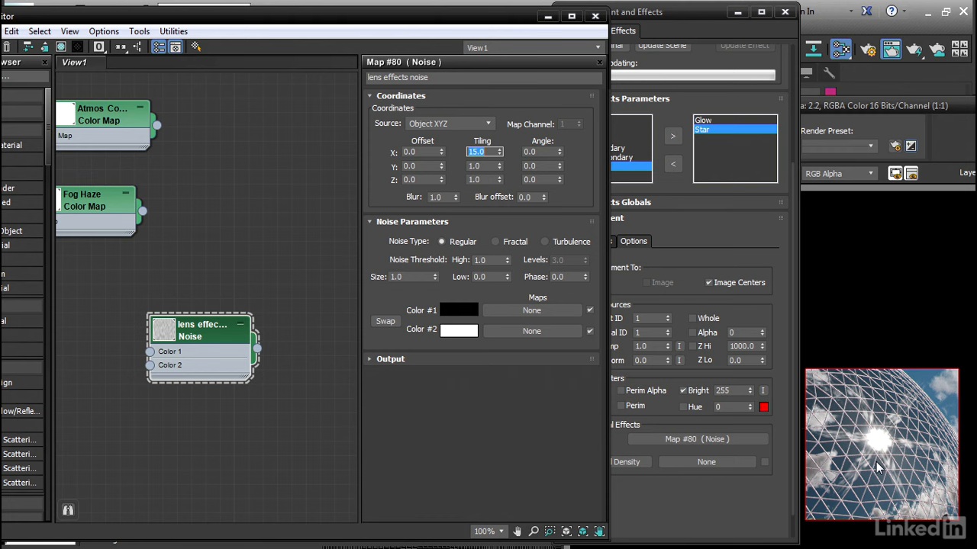
Refine the noise map to Size 0.1 with Blur offset 0.5 and check the flare preview.
left_click(412, 276)
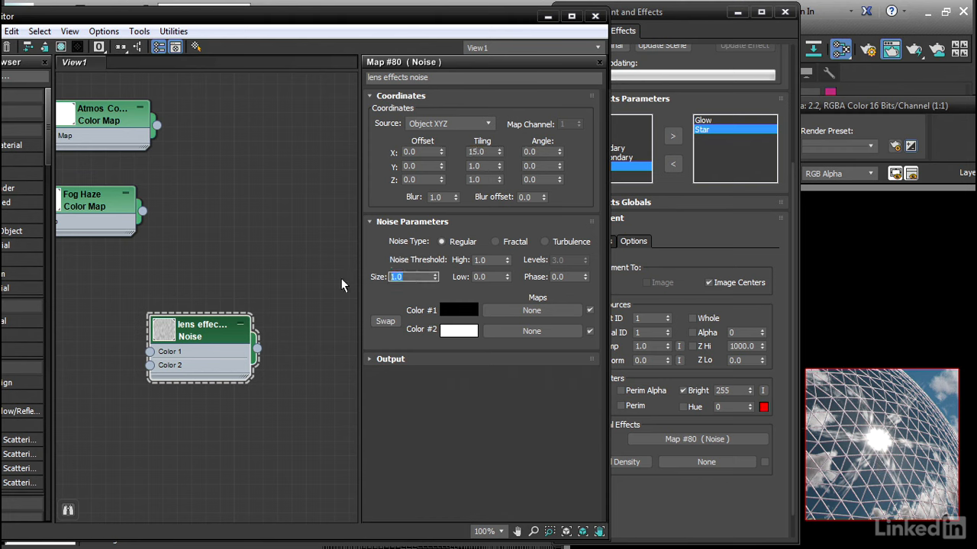
type("0.1")
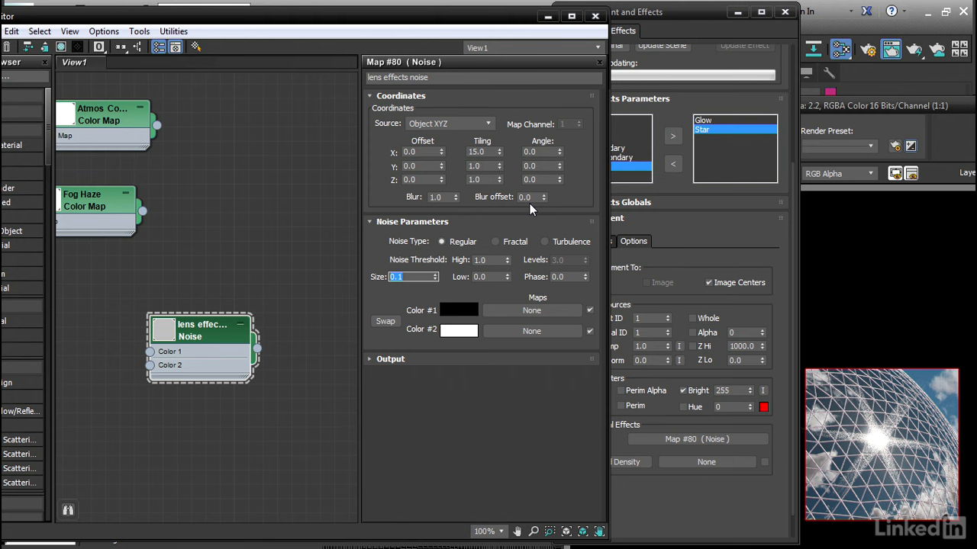
left_click(531, 197)
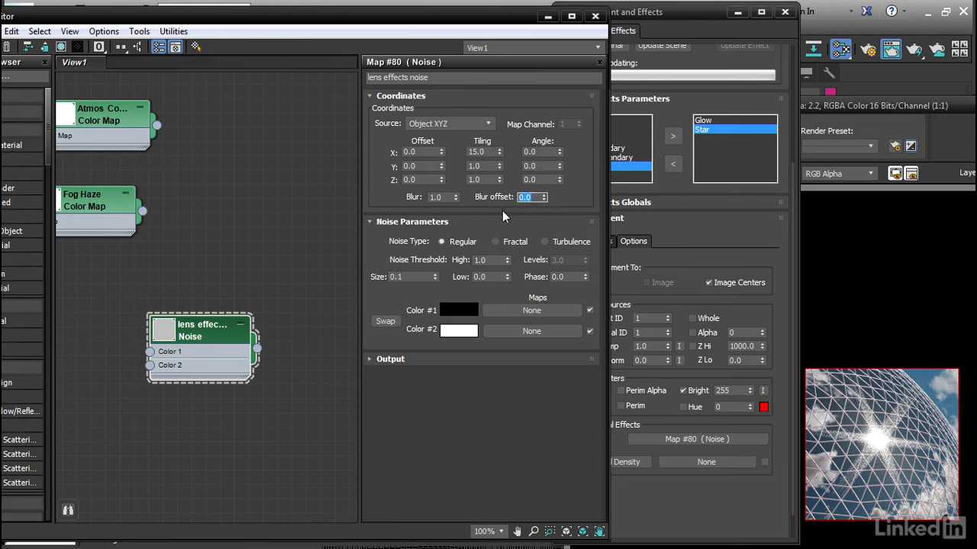
type("0.5")
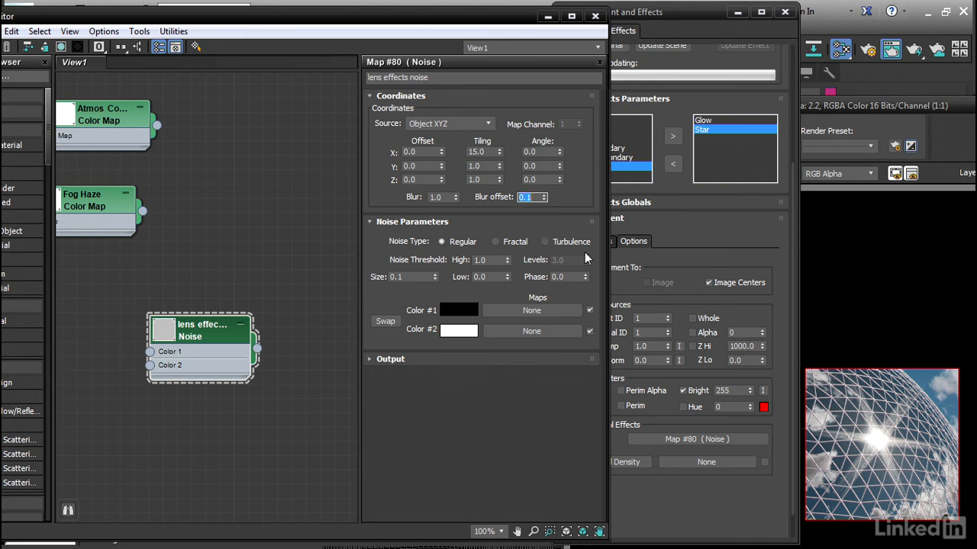
mouse_move(650, 269)
type("0.2")
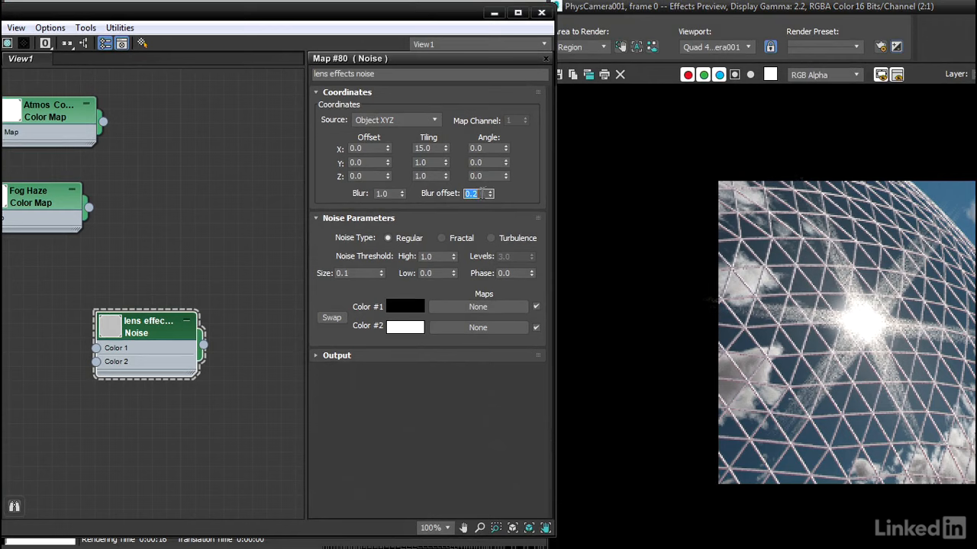
type("0.5")
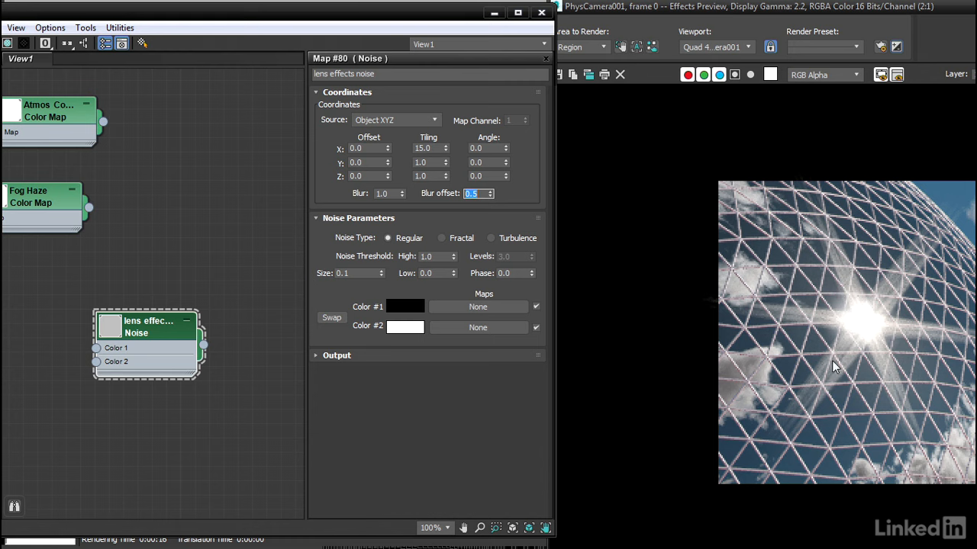
mouse_move(862, 321)
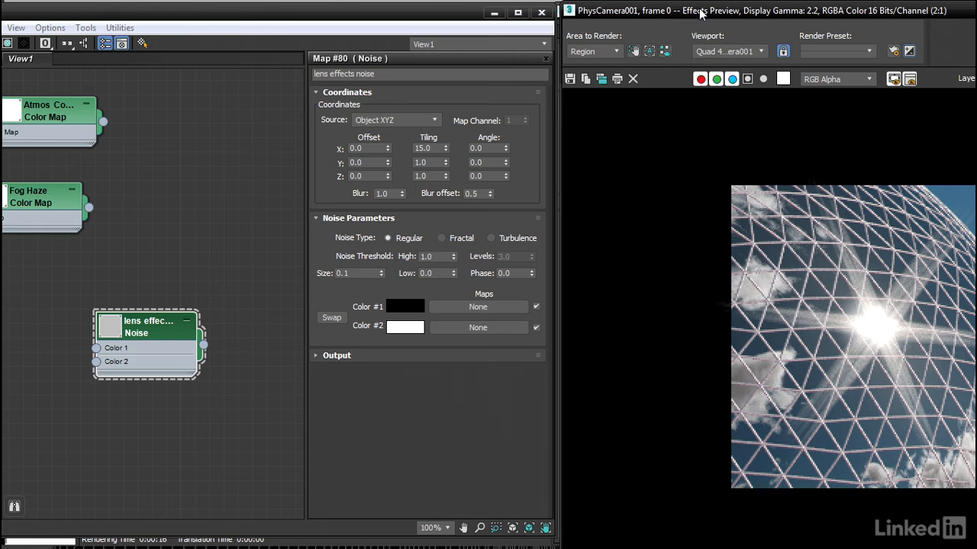
mouse_move(705, 12)
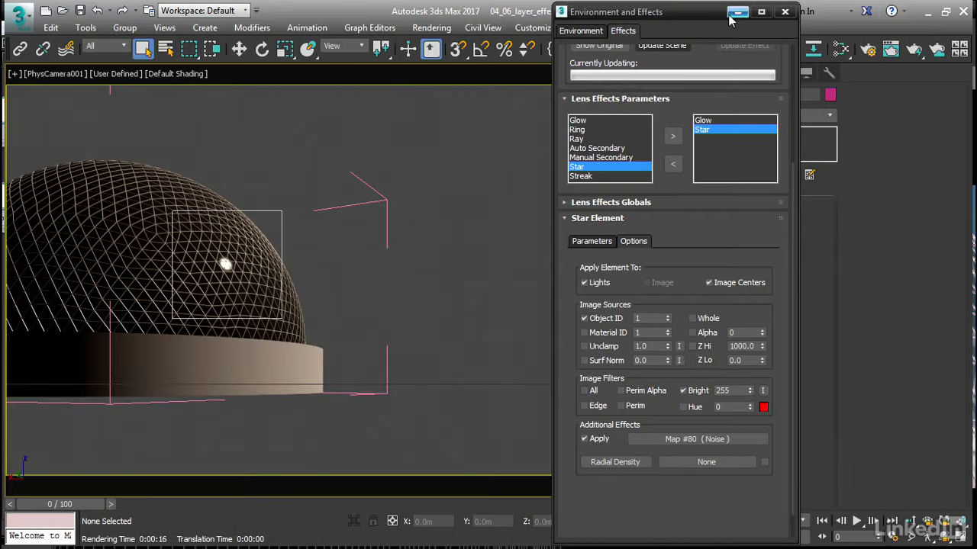
Close Environment and Effects and close the dome group.
left_click(785, 12)
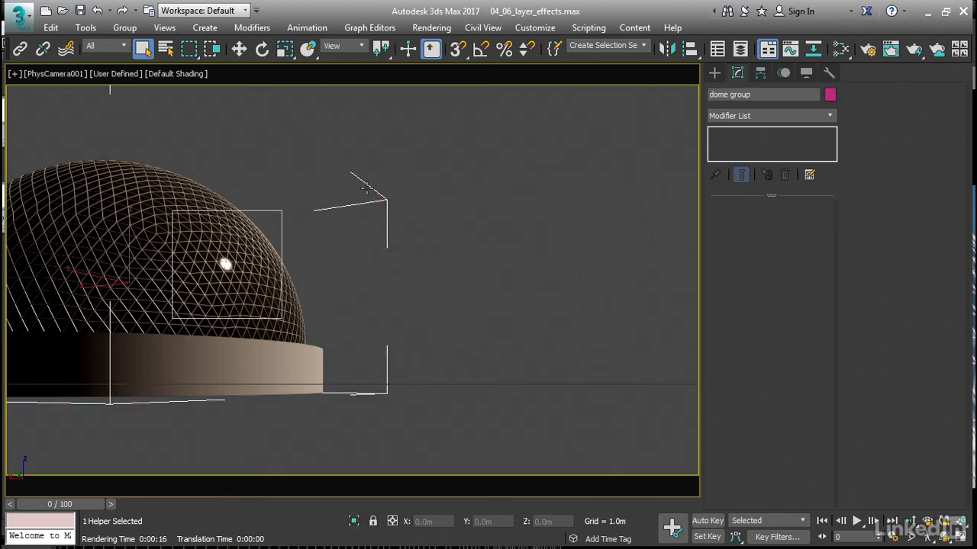
left_click(125, 27)
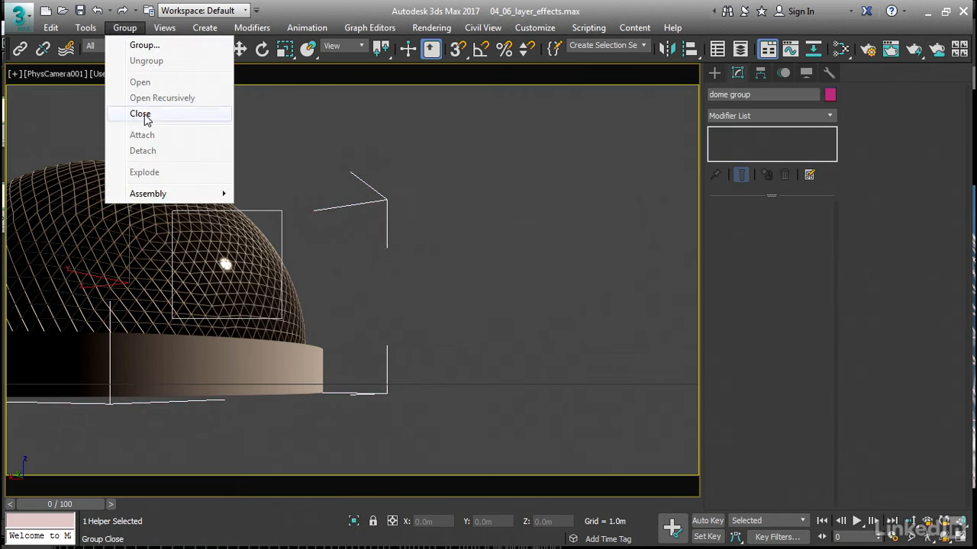
left_click(140, 113)
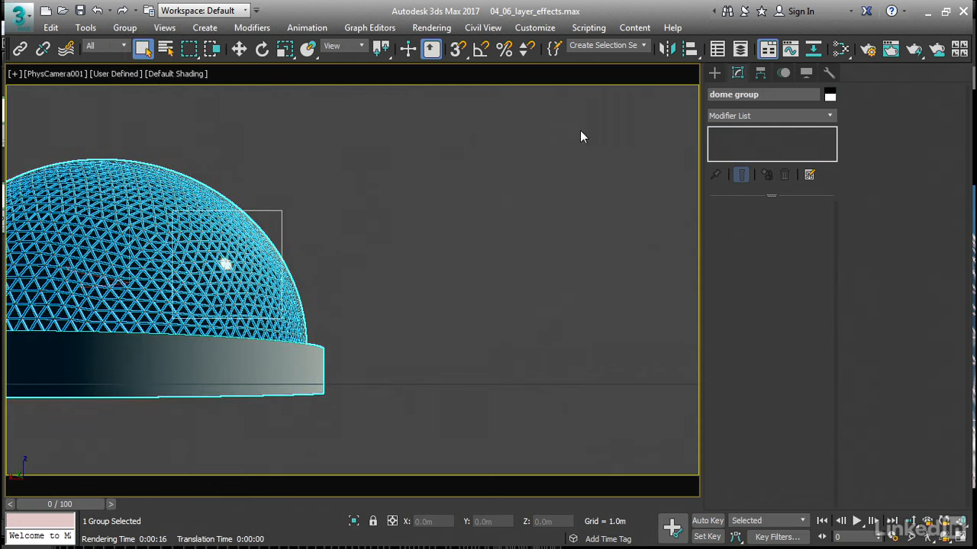
mouse_move(739, 49)
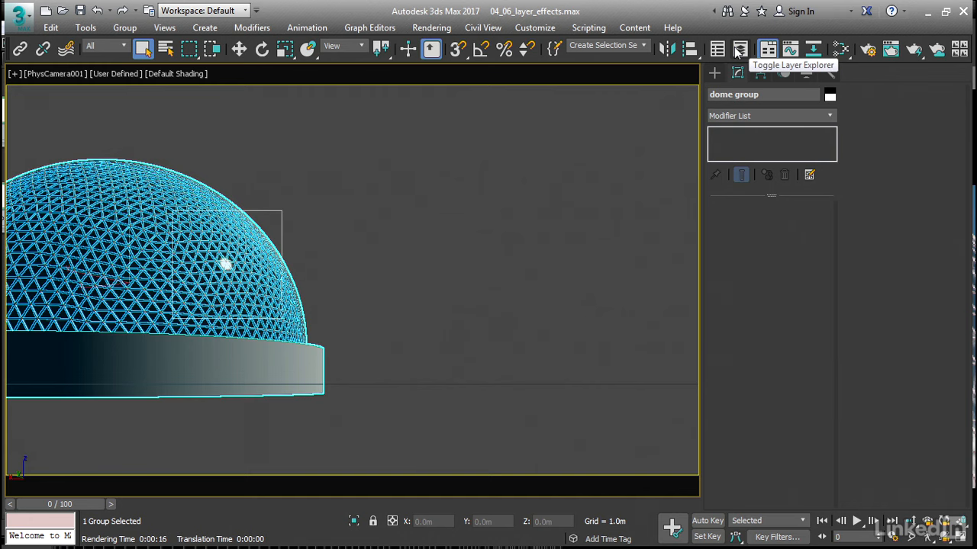
Unhide the ground near and terrain layers in the Layer Explorer.
left_click(739, 48)
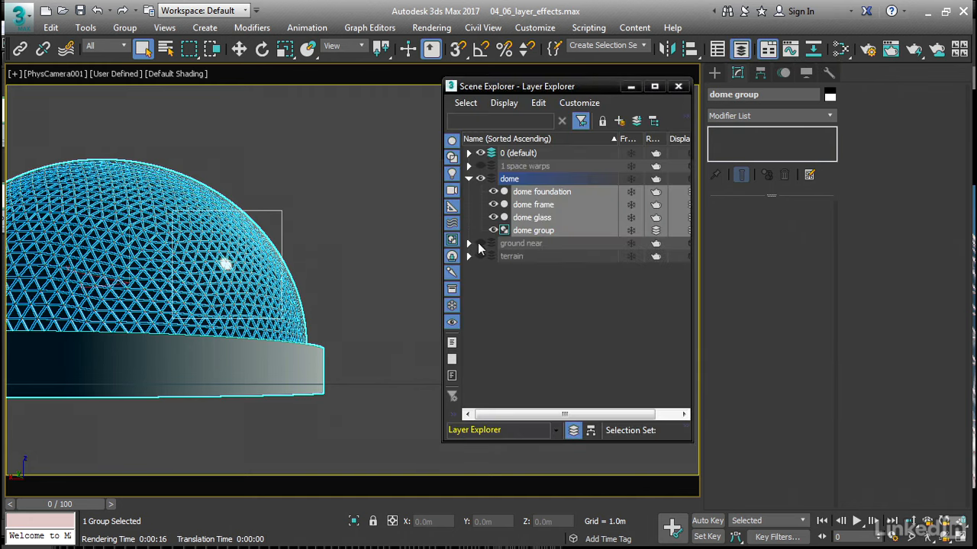
left_click(534, 229)
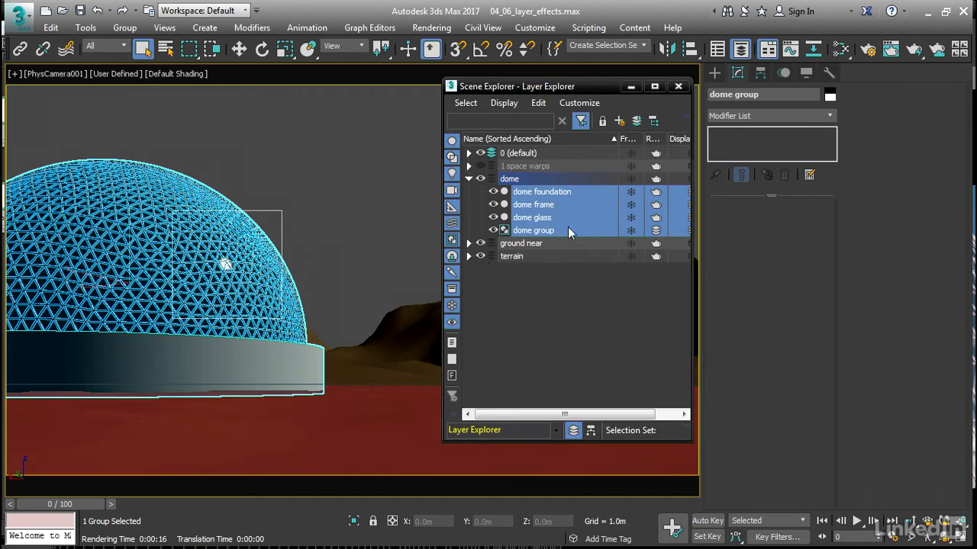
left_click(677, 86)
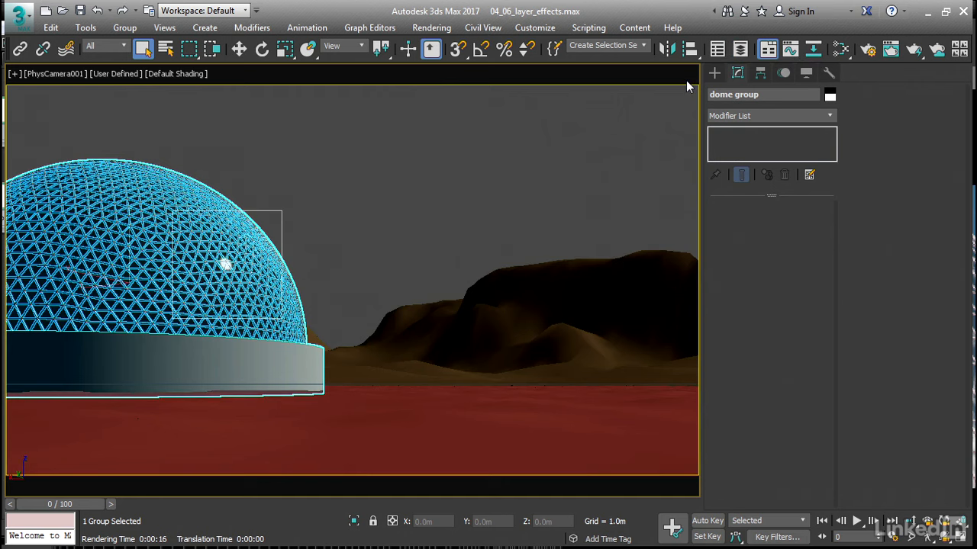
In Render Setup's Common parameters set Area to Render to View and start the final render.
left_click(867, 49)
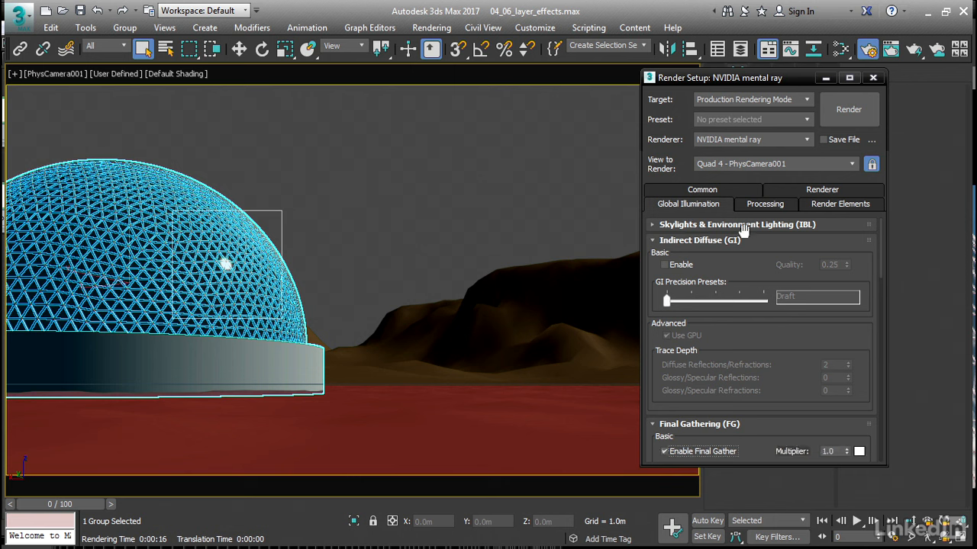
left_click(702, 205)
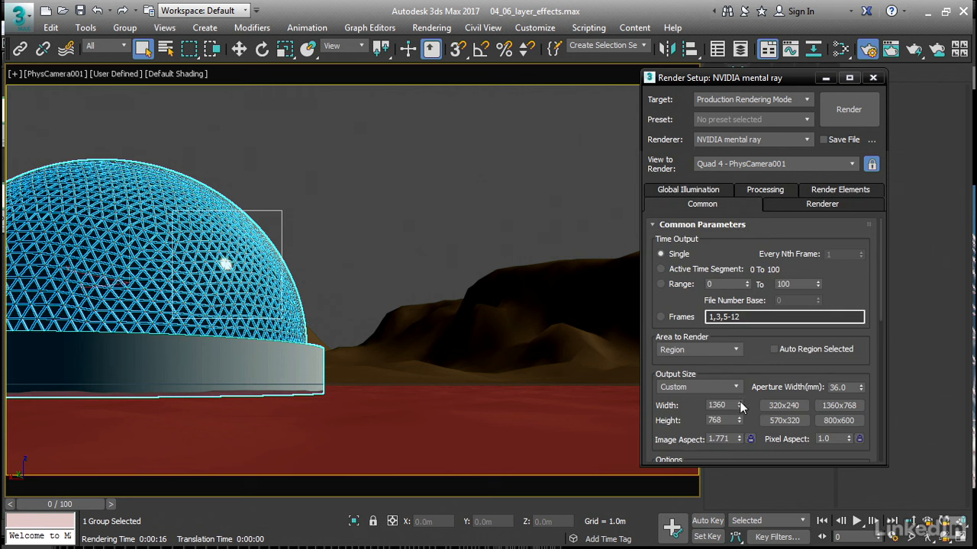
mouse_move(746, 419)
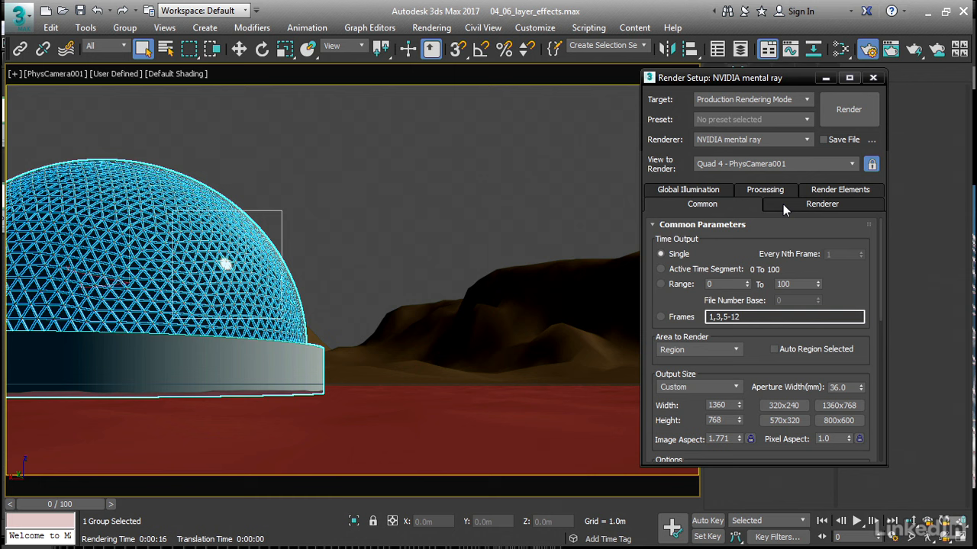
left_click(821, 205)
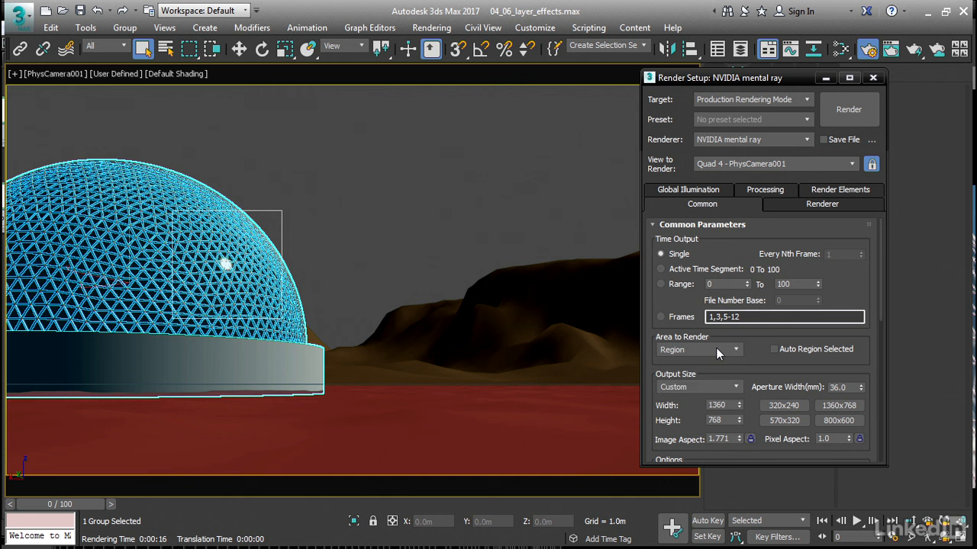
left_click(694, 350)
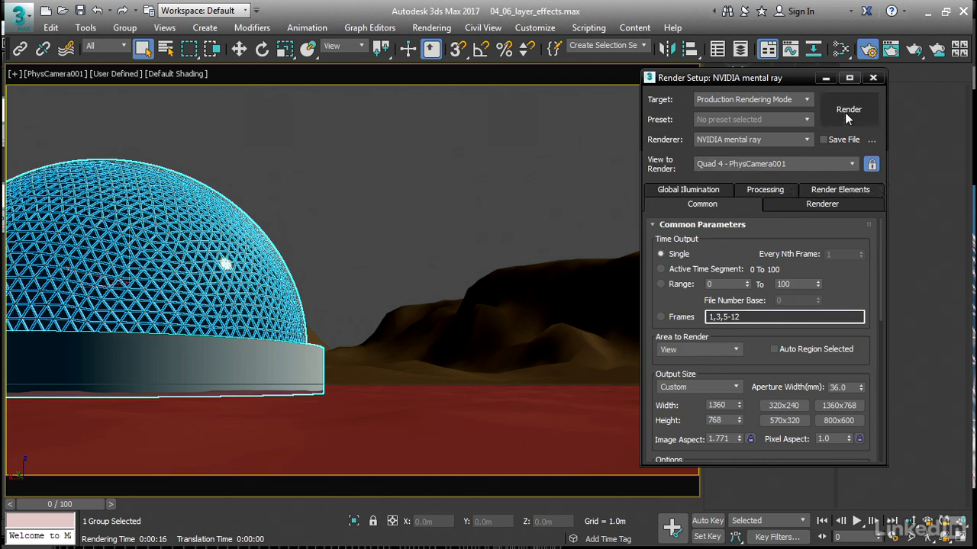
left_click(848, 110)
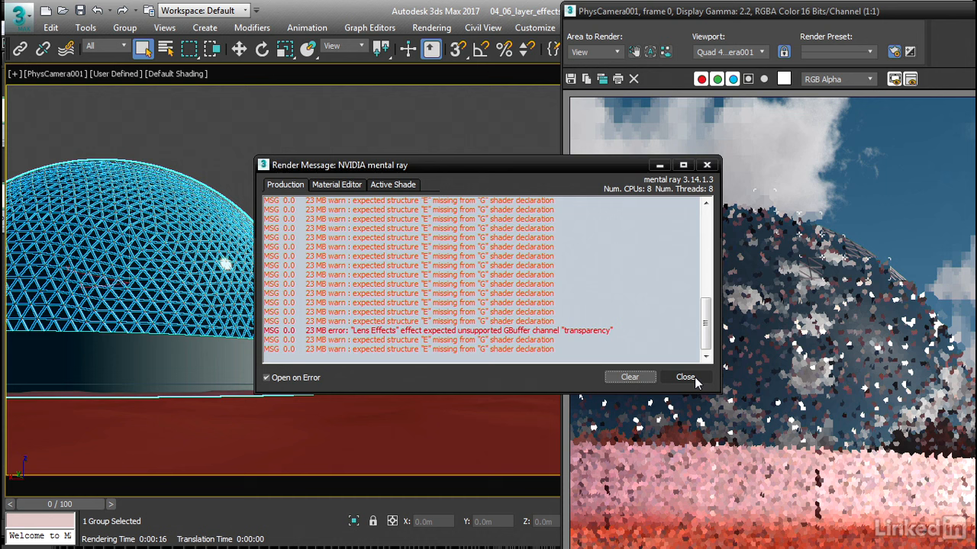
Dismiss the mental ray render message log, leaving the finished render showing.
left_click(685, 377)
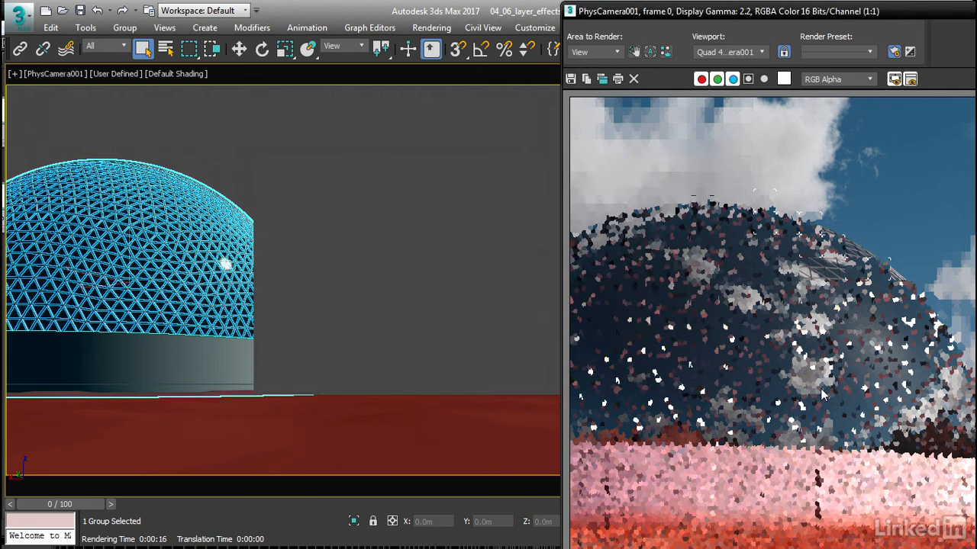